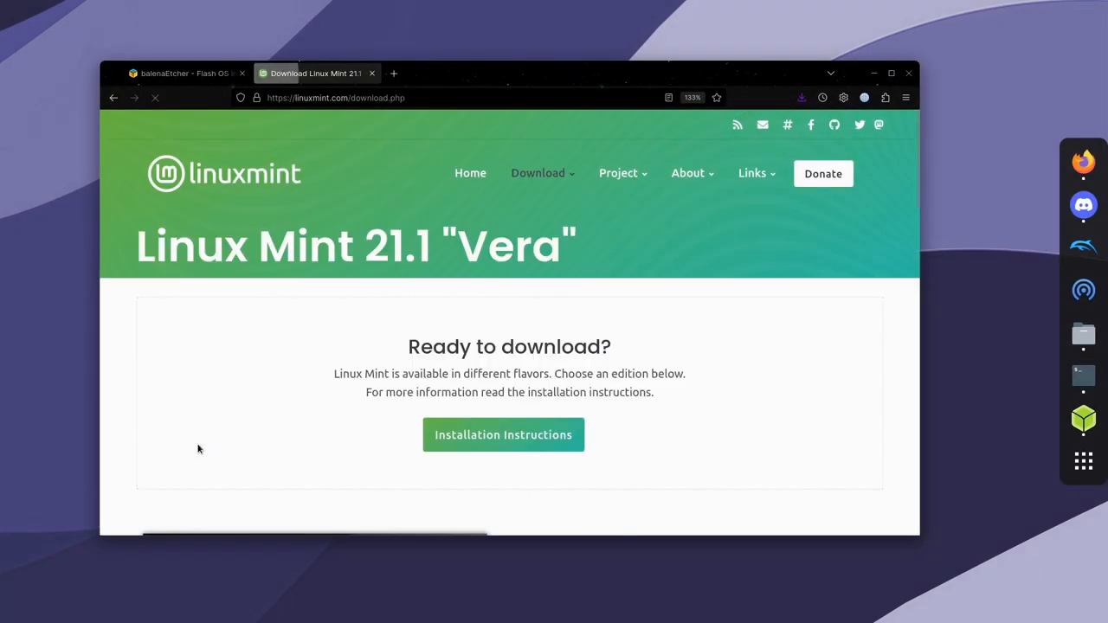
Scroll down the linuxmint.com download page toward the Cinnamon Edition download.
scroll(down, 3)
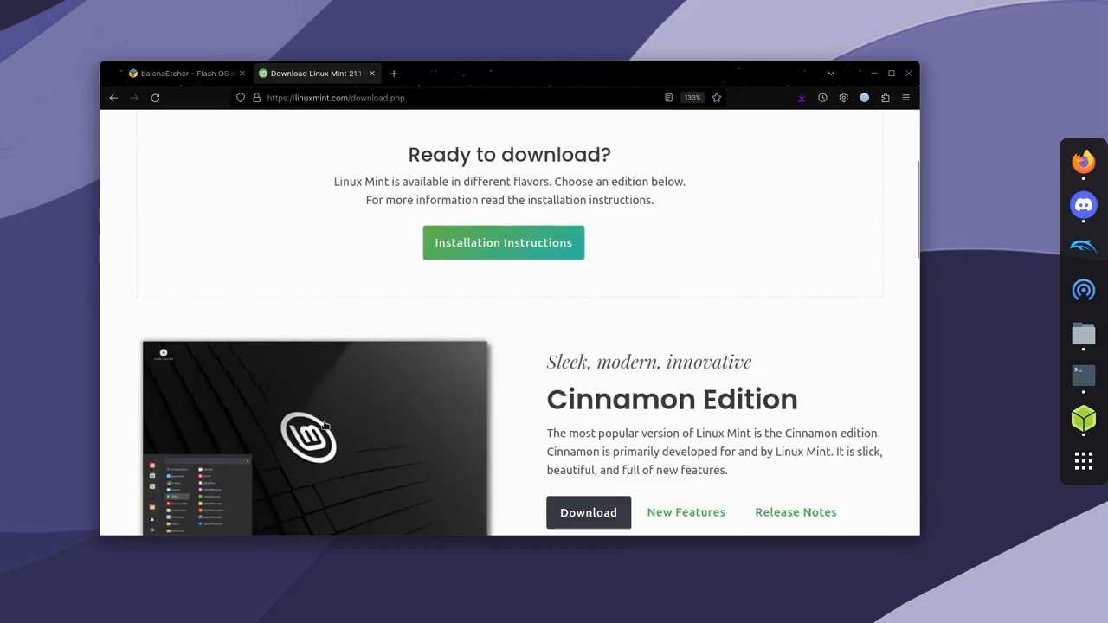
scroll(down, 3)
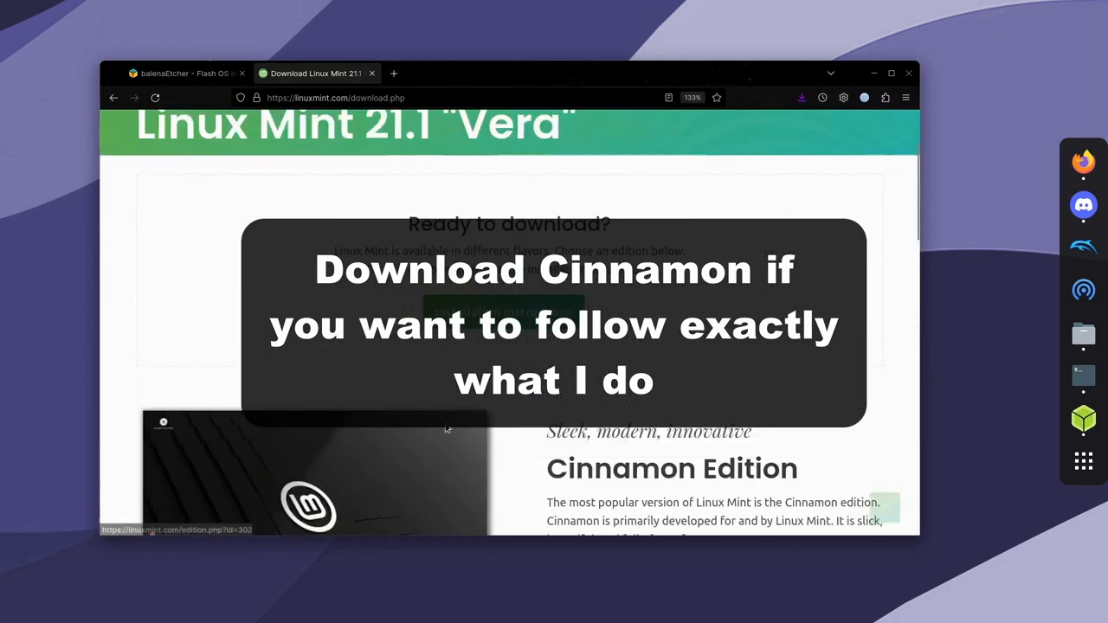
scroll(down, 3)
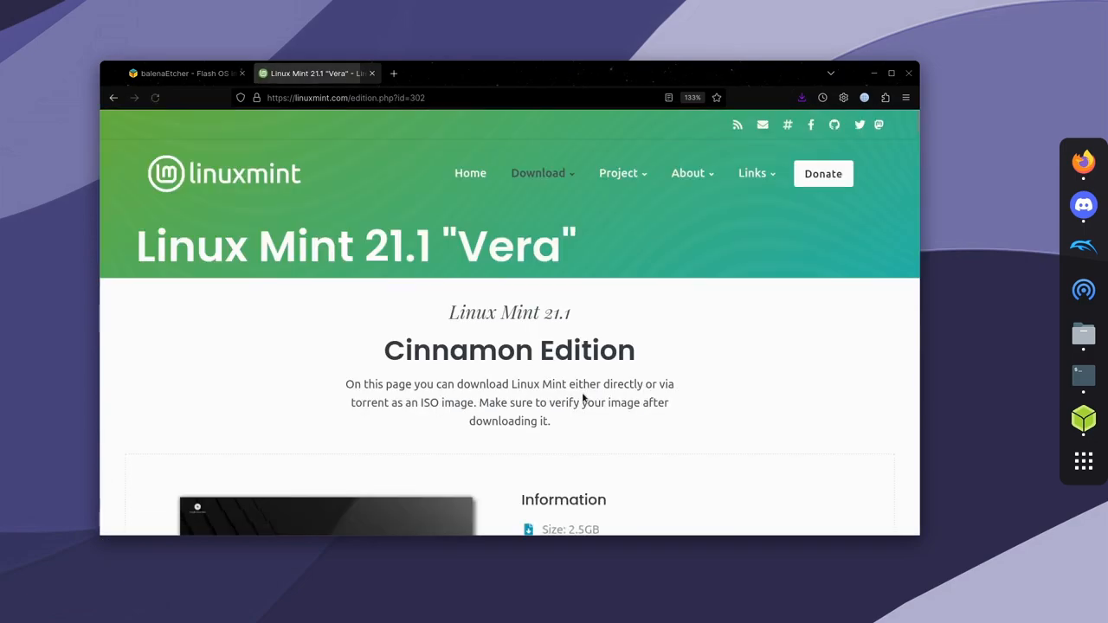
scroll(down, 3)
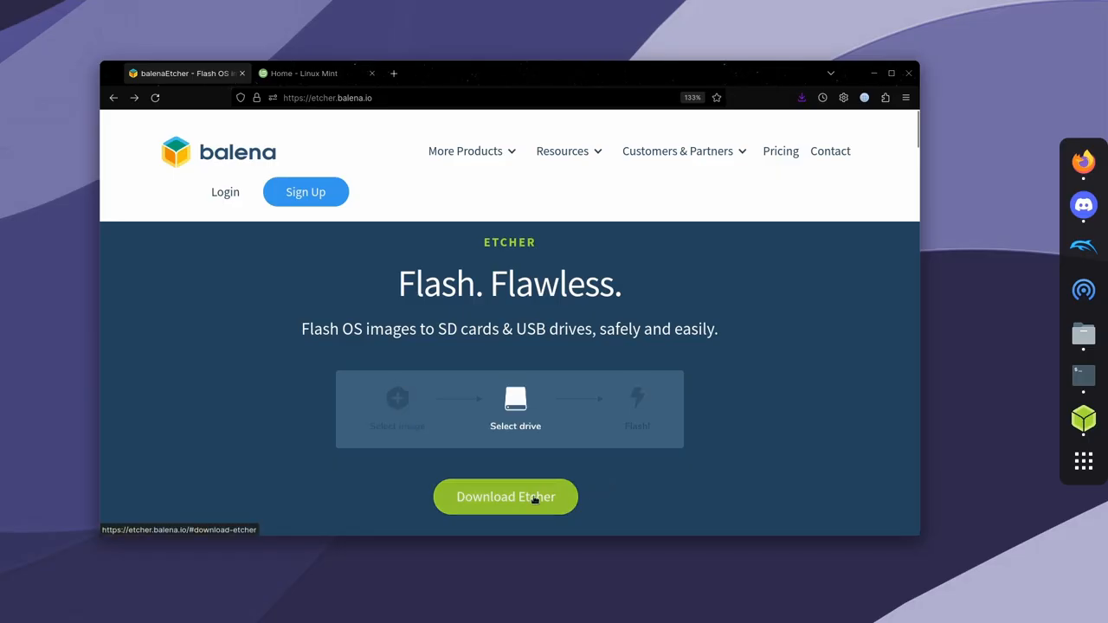
Load the Linux Mint ISO in balenaEtcher, keep the Samsung USB target, and flash.
click(506, 496)
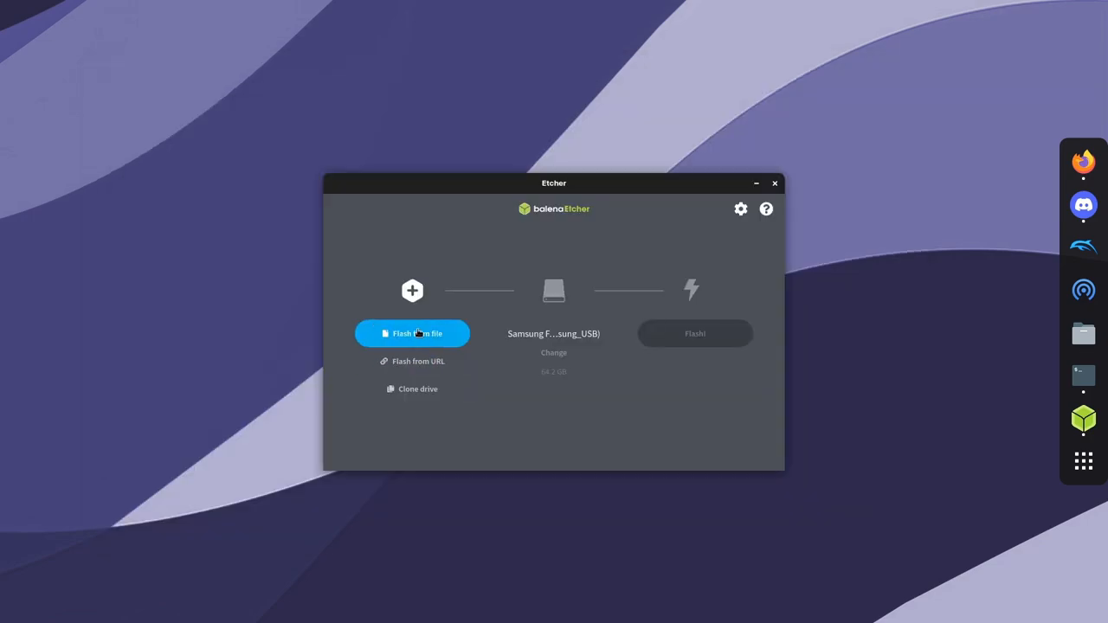
mouse_move(437, 337)
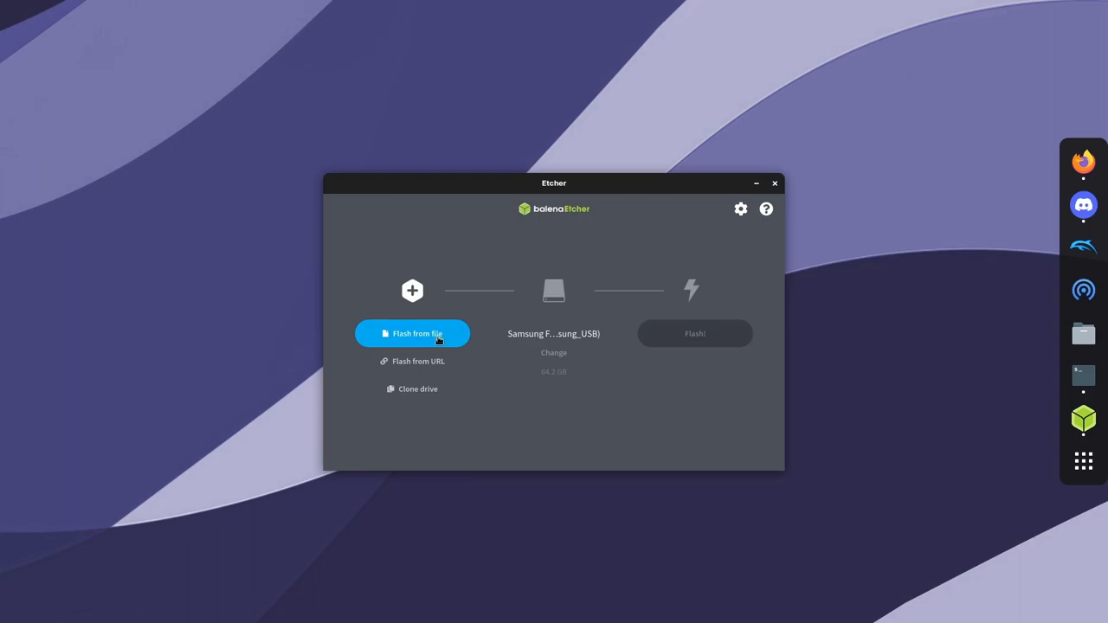
click(412, 333)
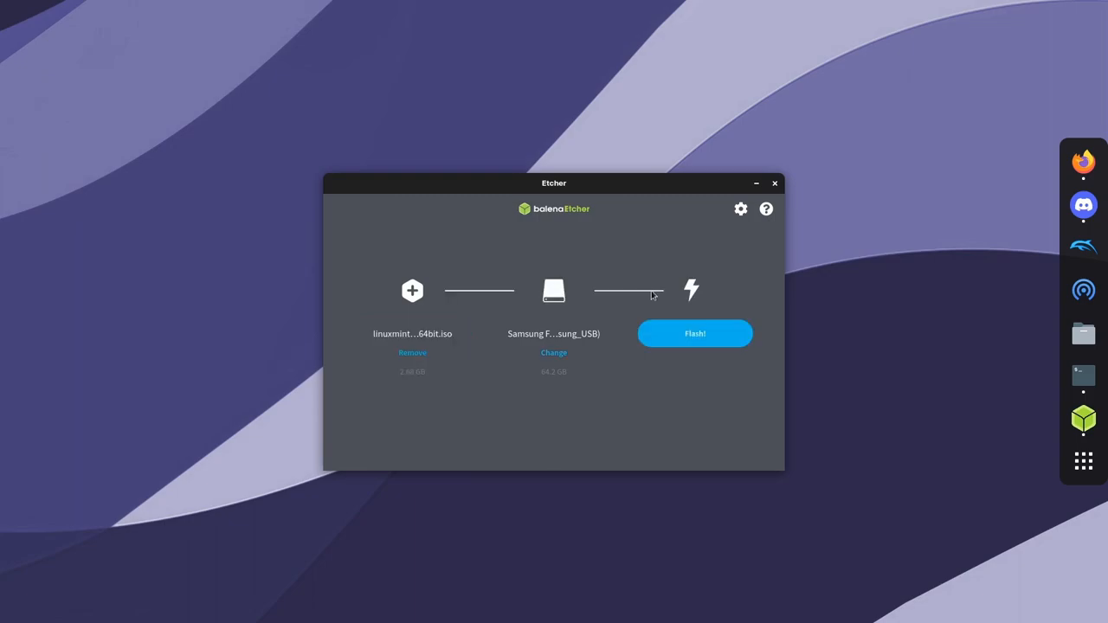
click(695, 334)
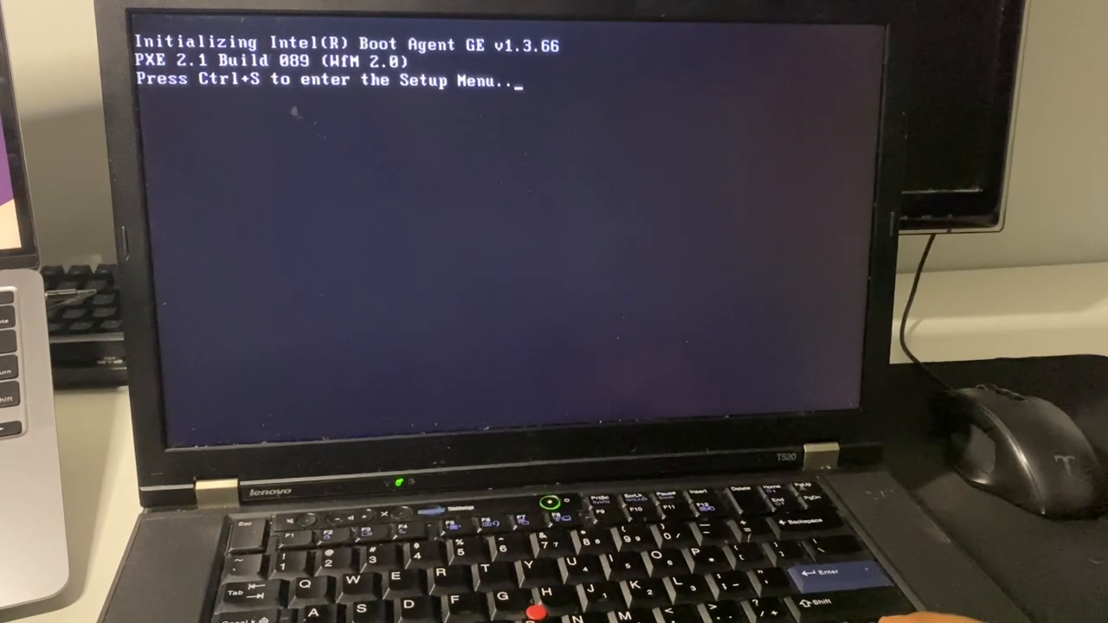
Pick USB HDD: Samsung Flash Drive from the F12 menu and start Linux Mint 21.1 Cinnamon.
key(f12)
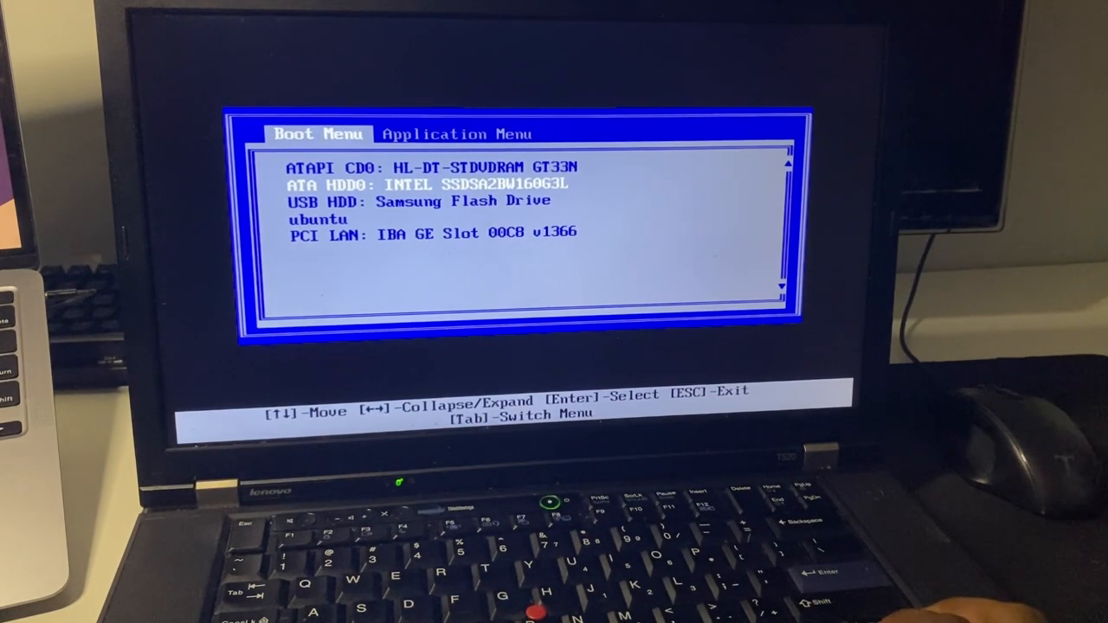
key(Down)
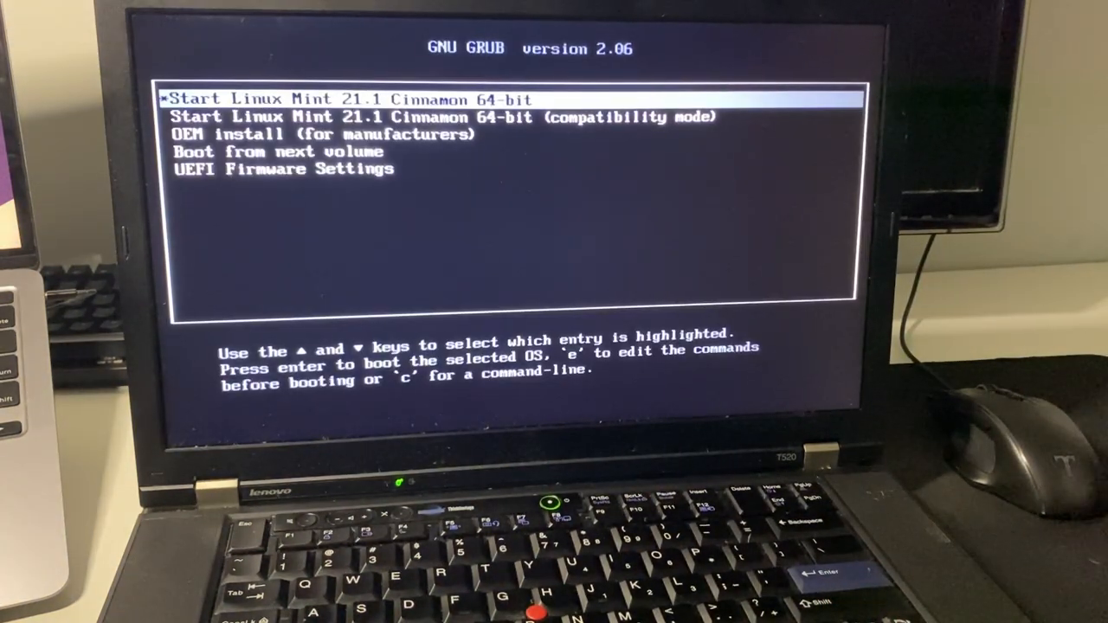
key(Return)
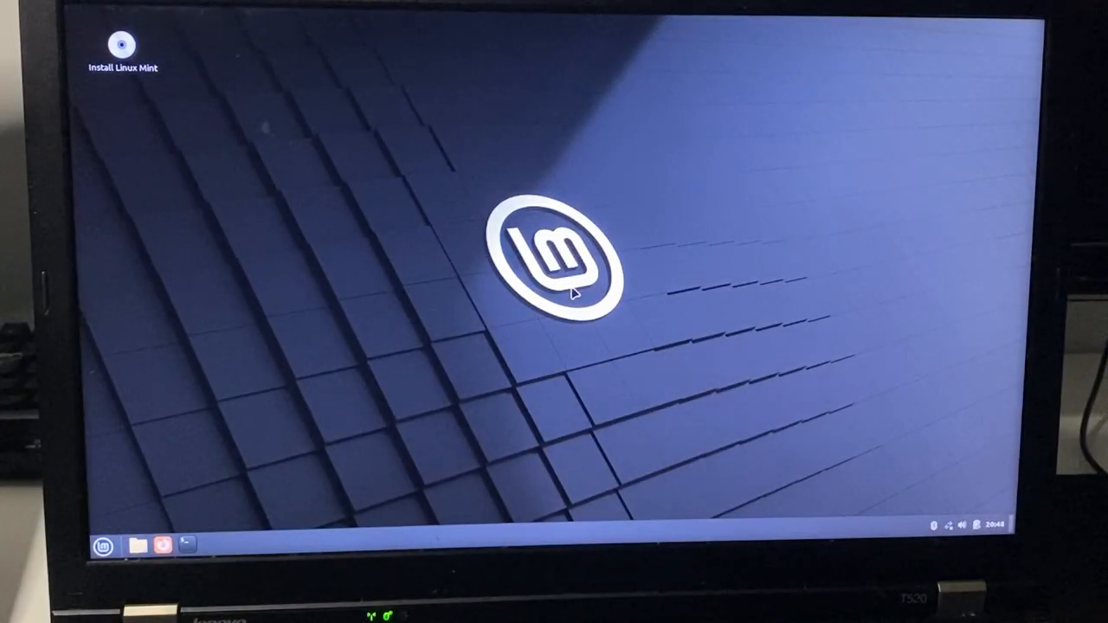
Launch a terminal, then reach the Network page of System Settings through the Menu.
click(187, 544)
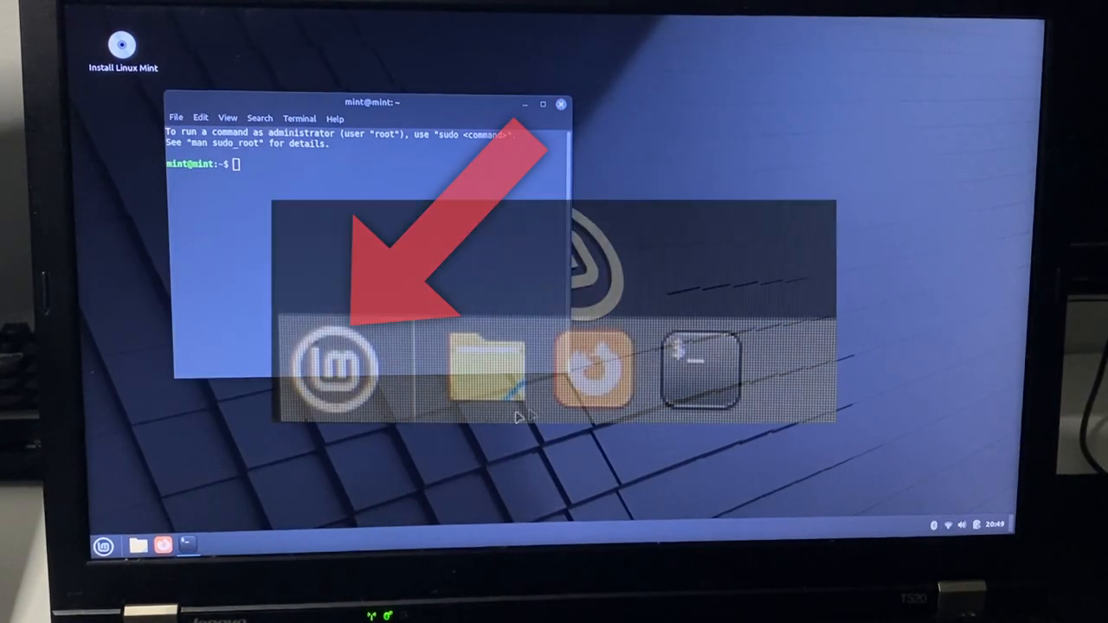
click(102, 546)
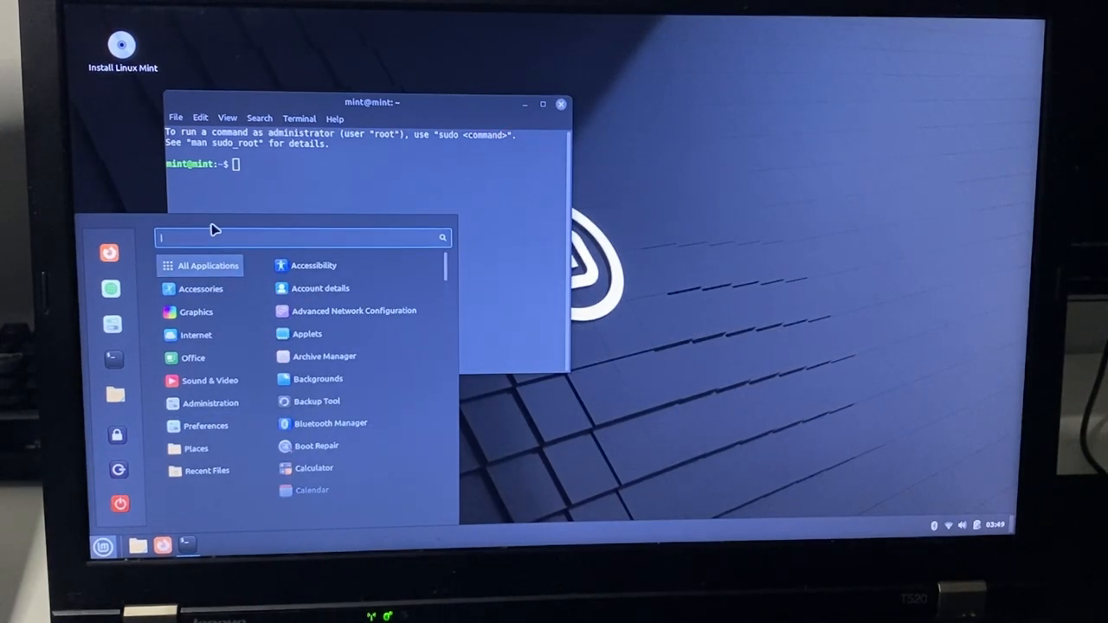
text(settings)
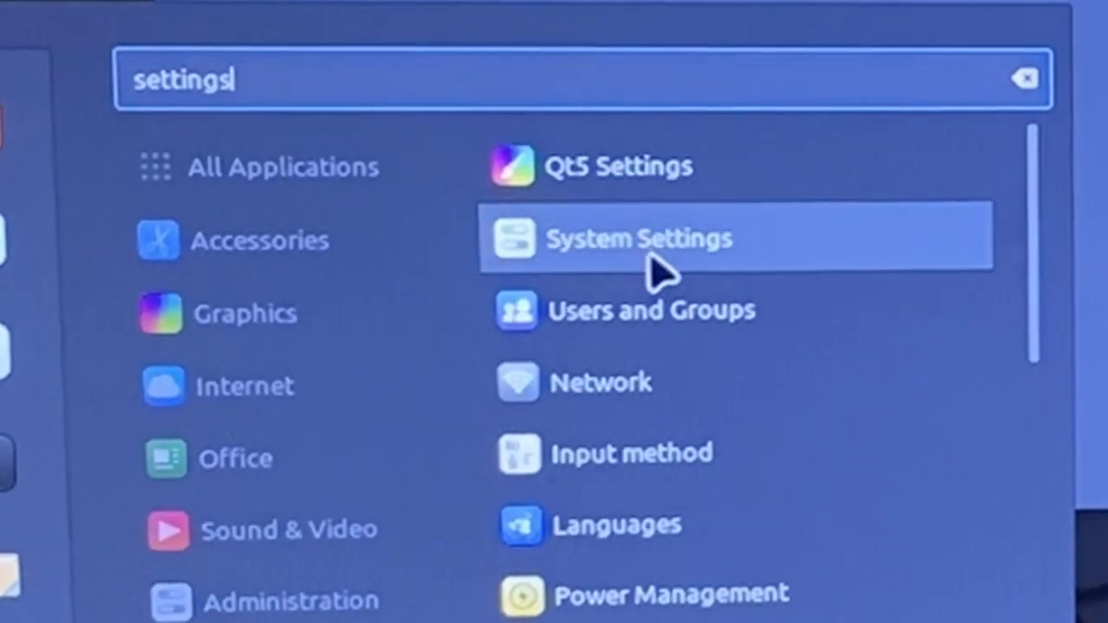
click(639, 239)
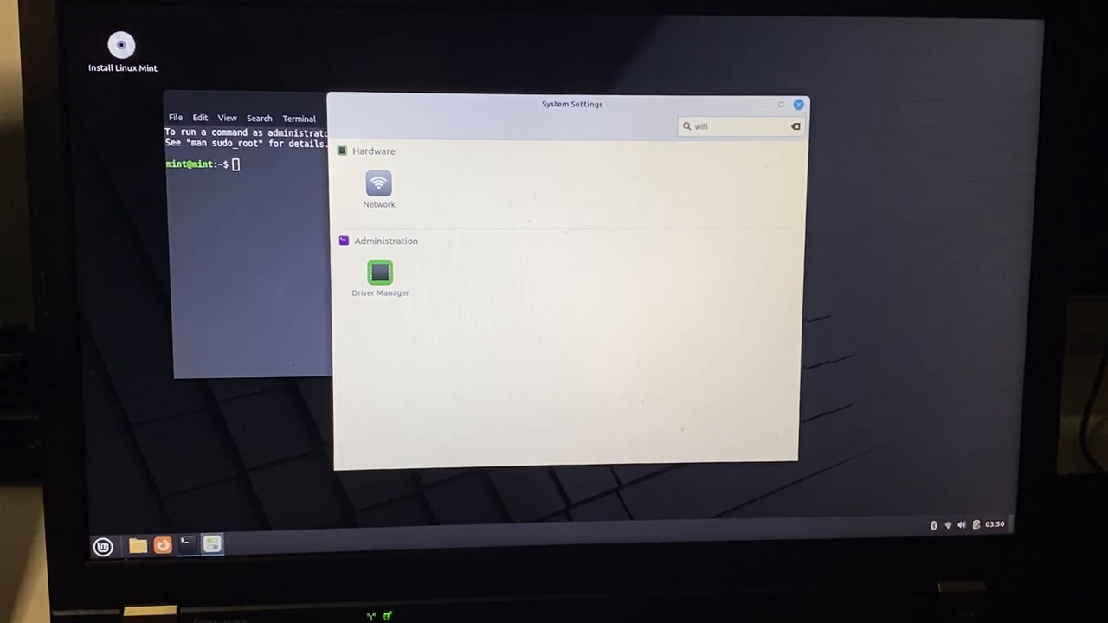
mouse_move(390, 190)
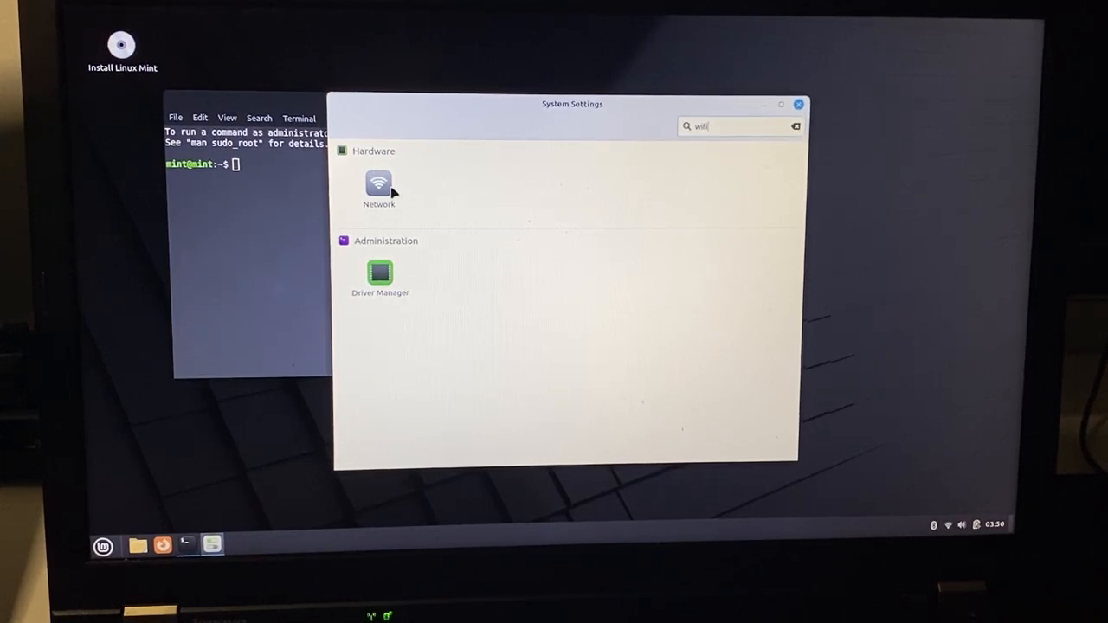
click(378, 184)
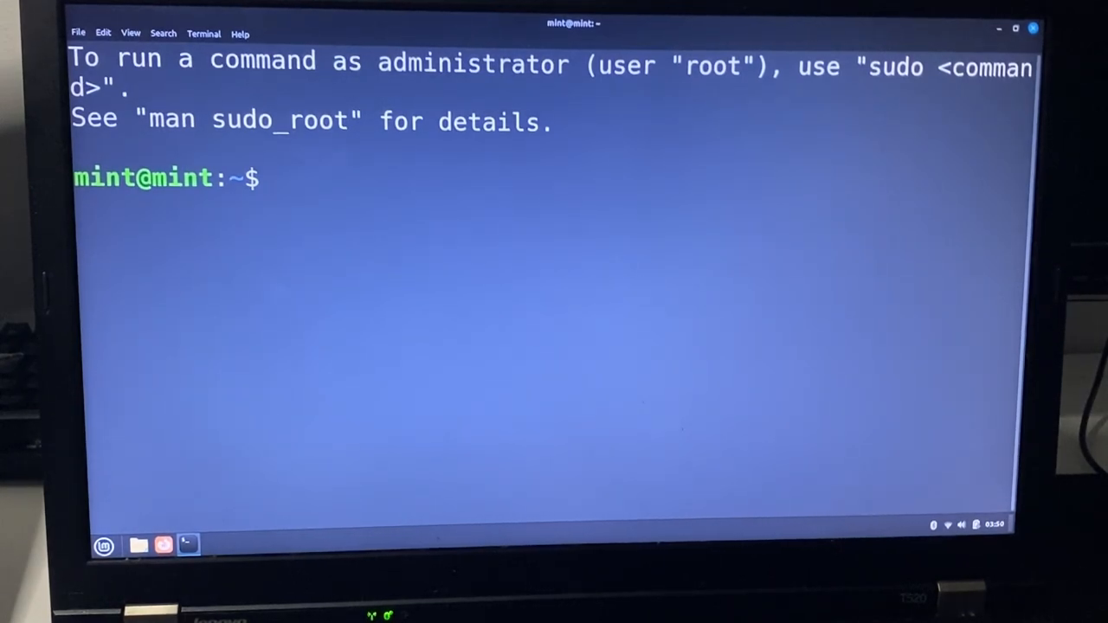
Run 'sudo apt install dvgrab' to install dvgrab, then clear the screen.
text(su)
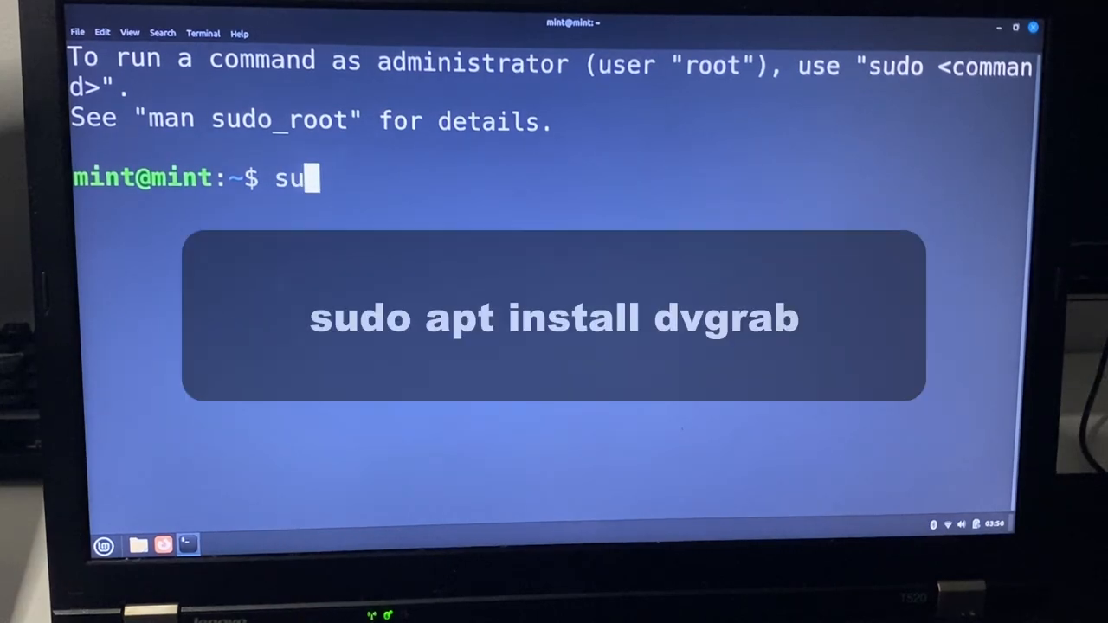
text(do apt insta)
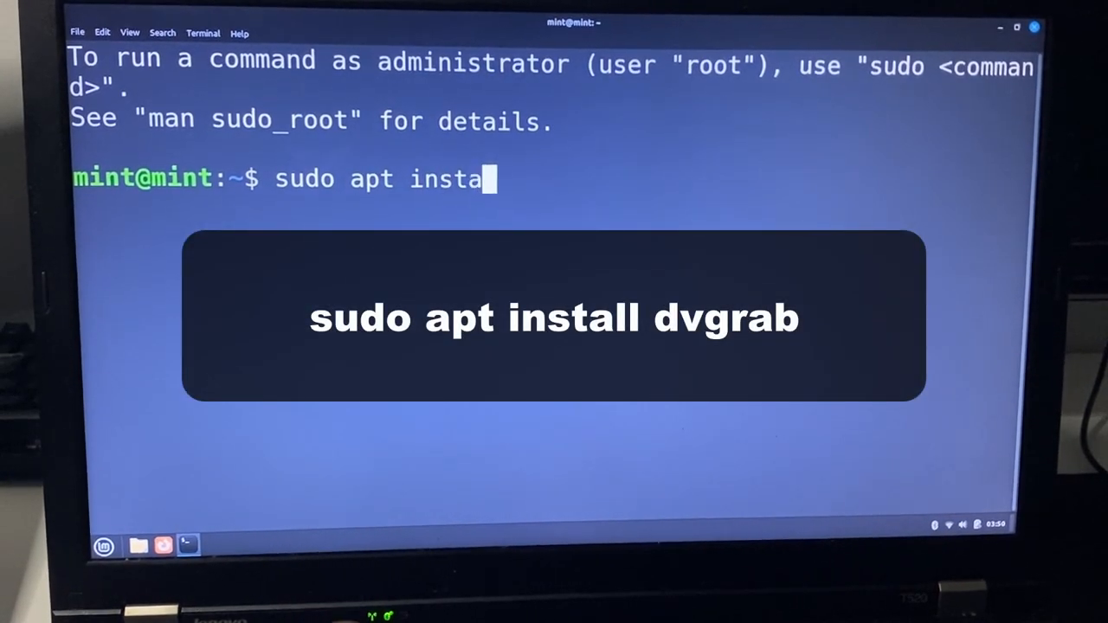
text(ll dvg)
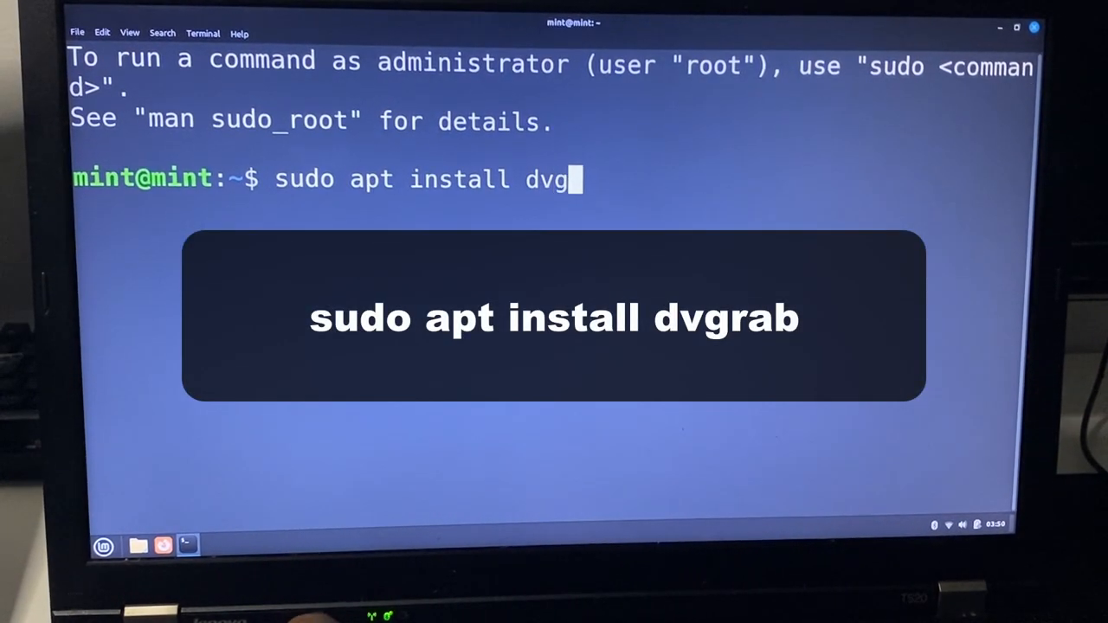
text(rab)
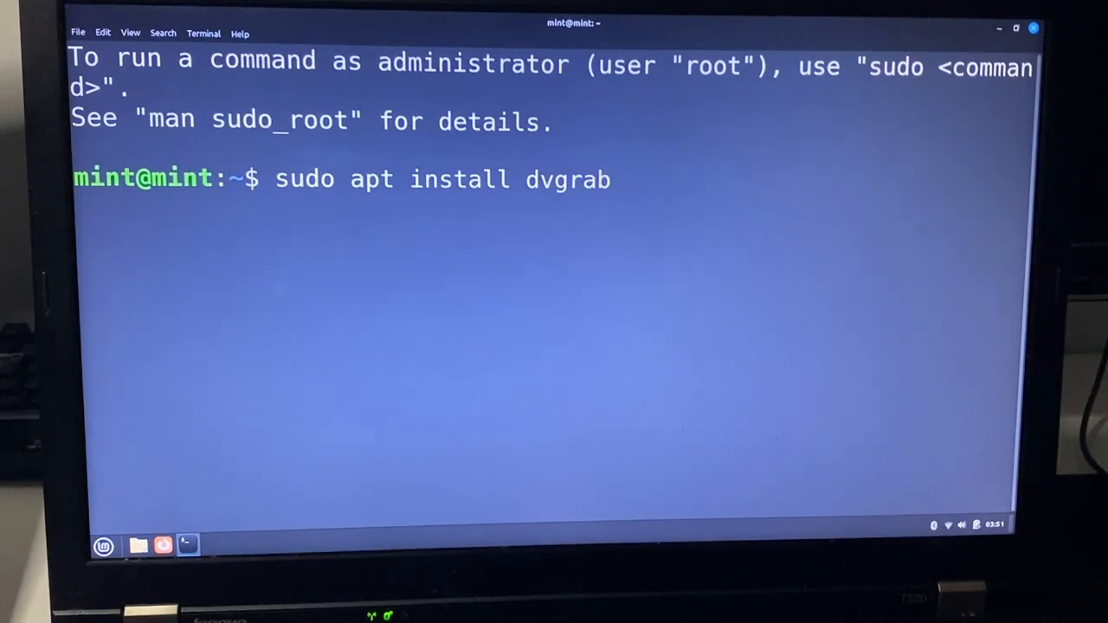
key(Return)
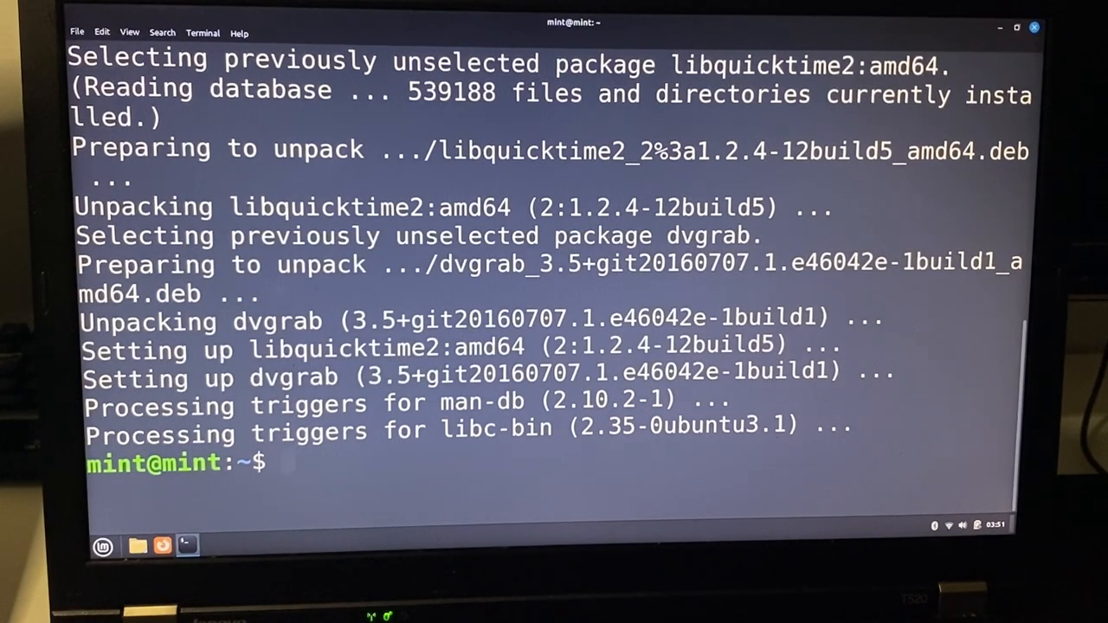
text(clear)
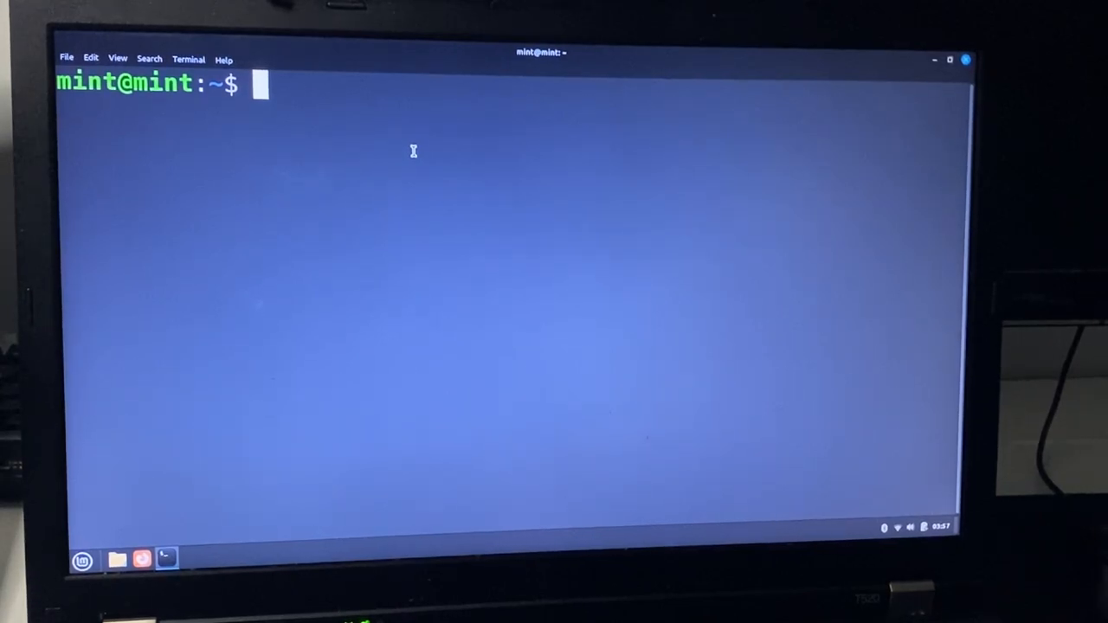
text(dvgrab)
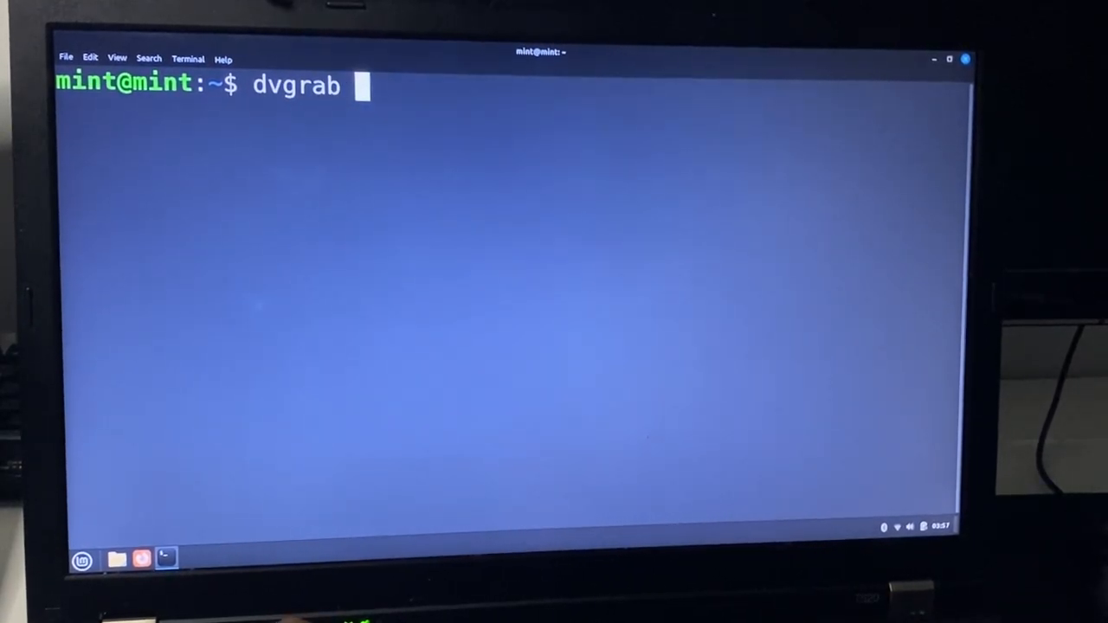
text(-size 0)
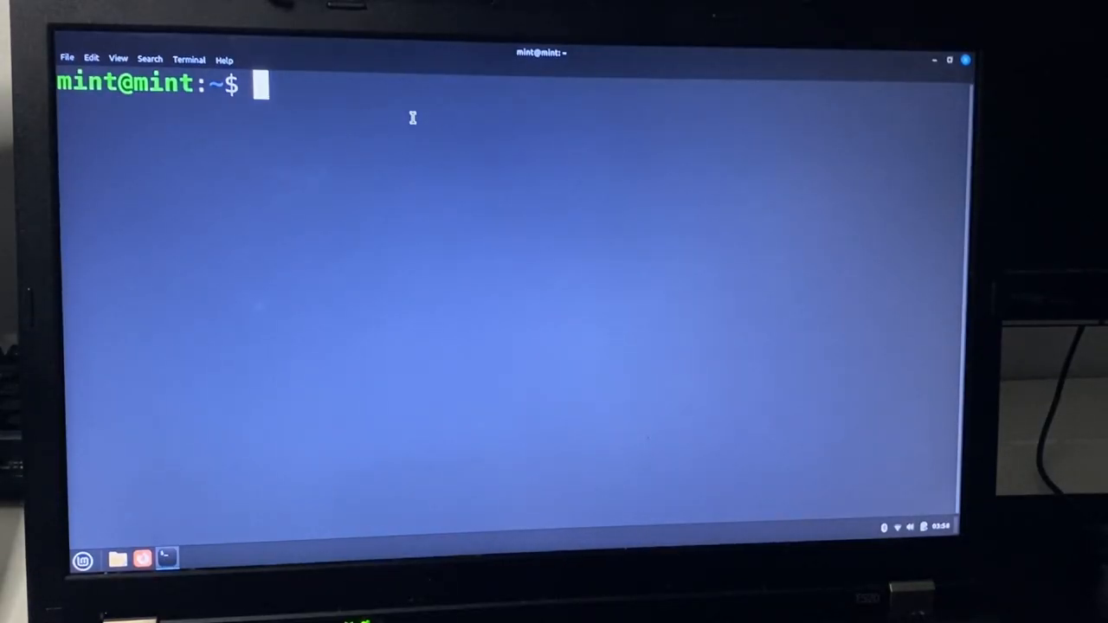
mouse_move(500, 122)
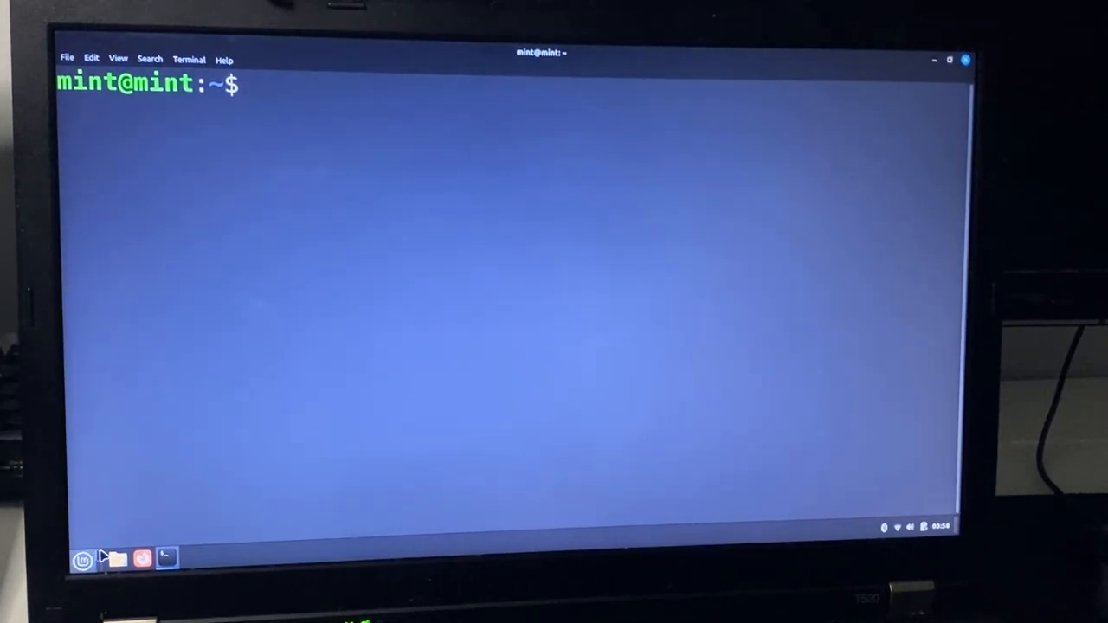
Open Nemo, mount and open Windows7_OS, and use its folder context menu.
click(115, 559)
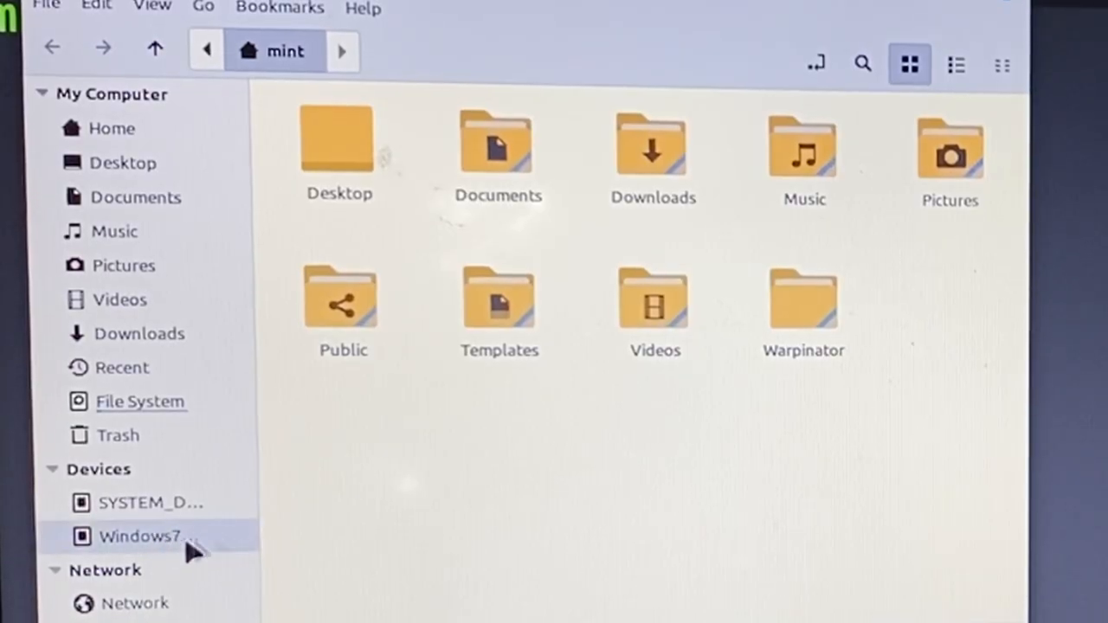
click(139, 536)
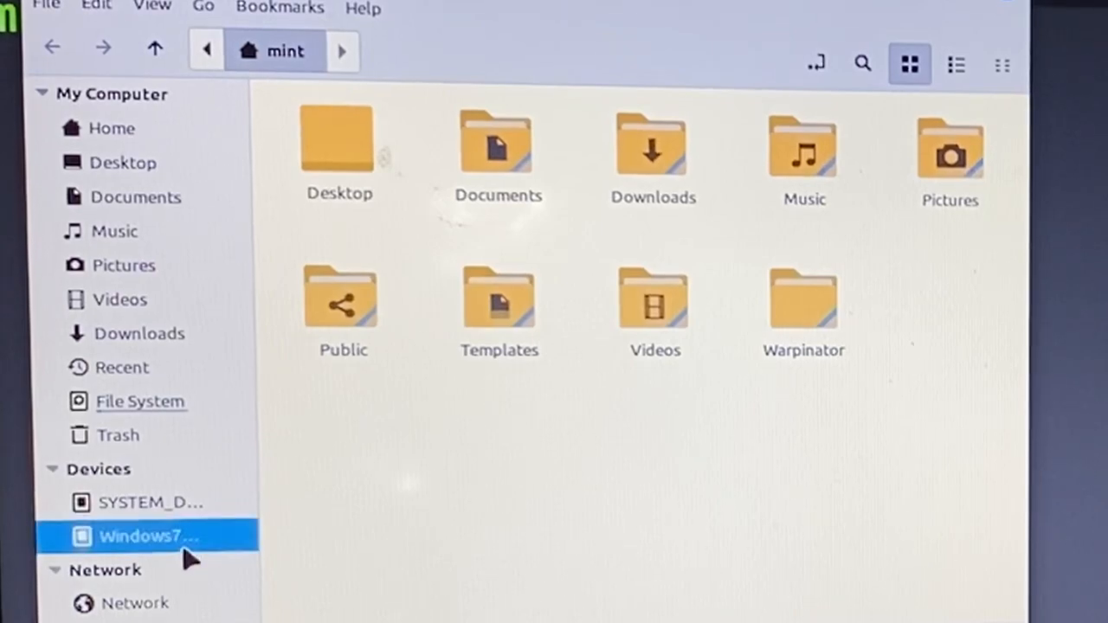
double_click(147, 536)
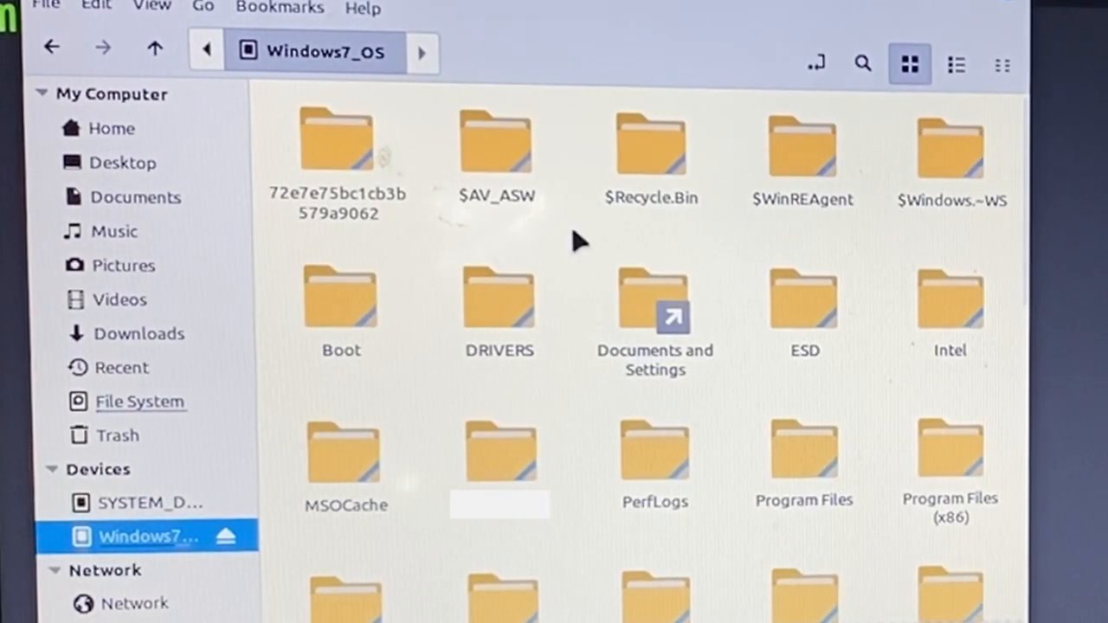
right_click(577, 242)
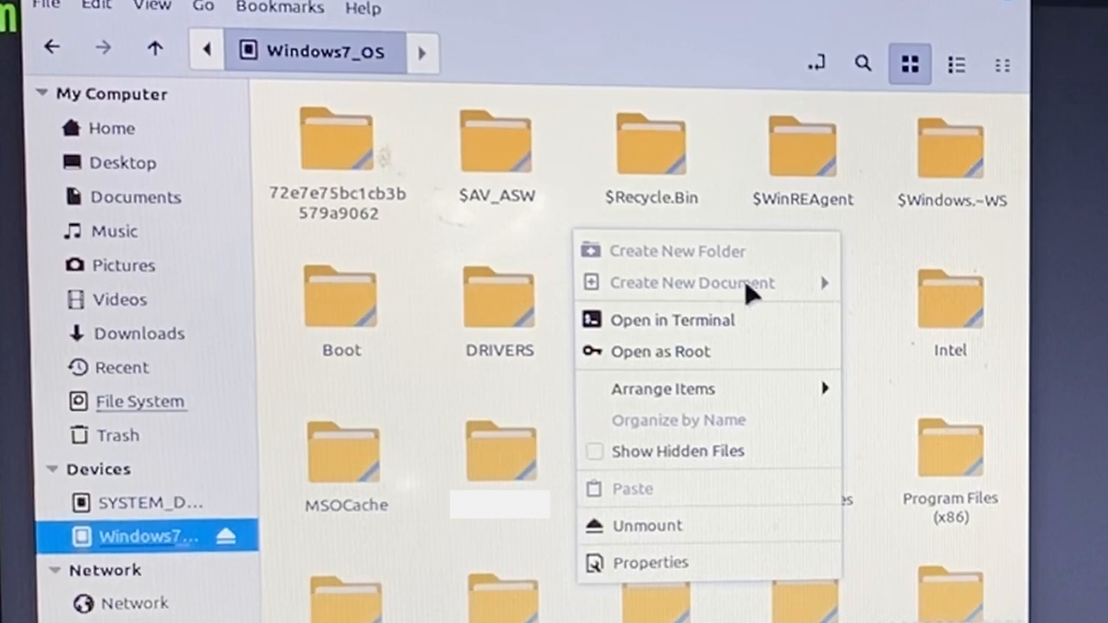
mouse_move(680, 360)
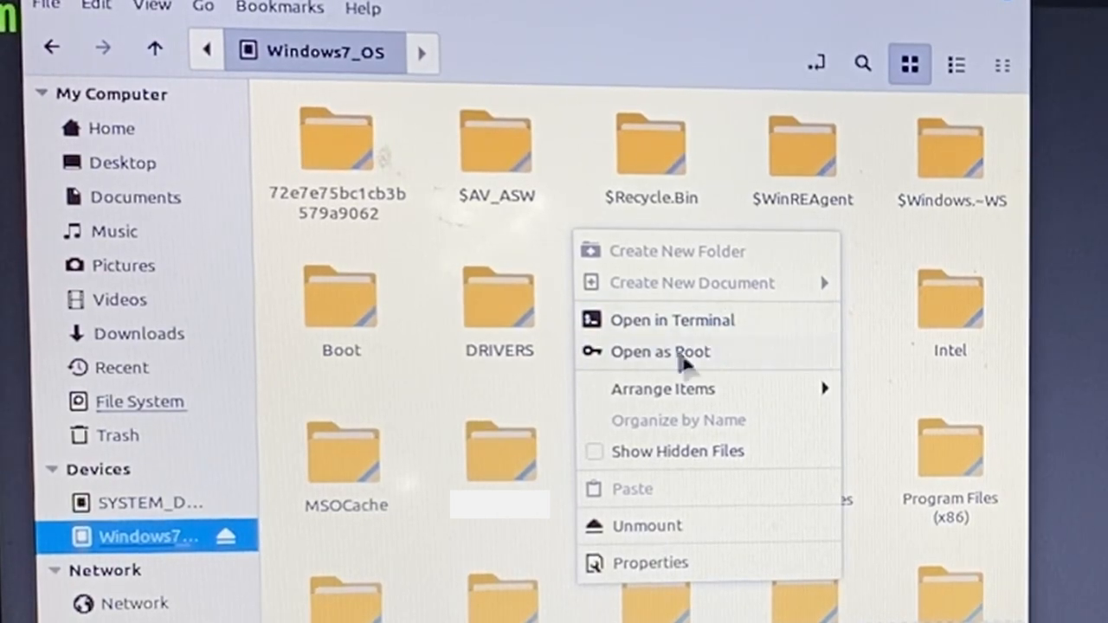
click(672, 319)
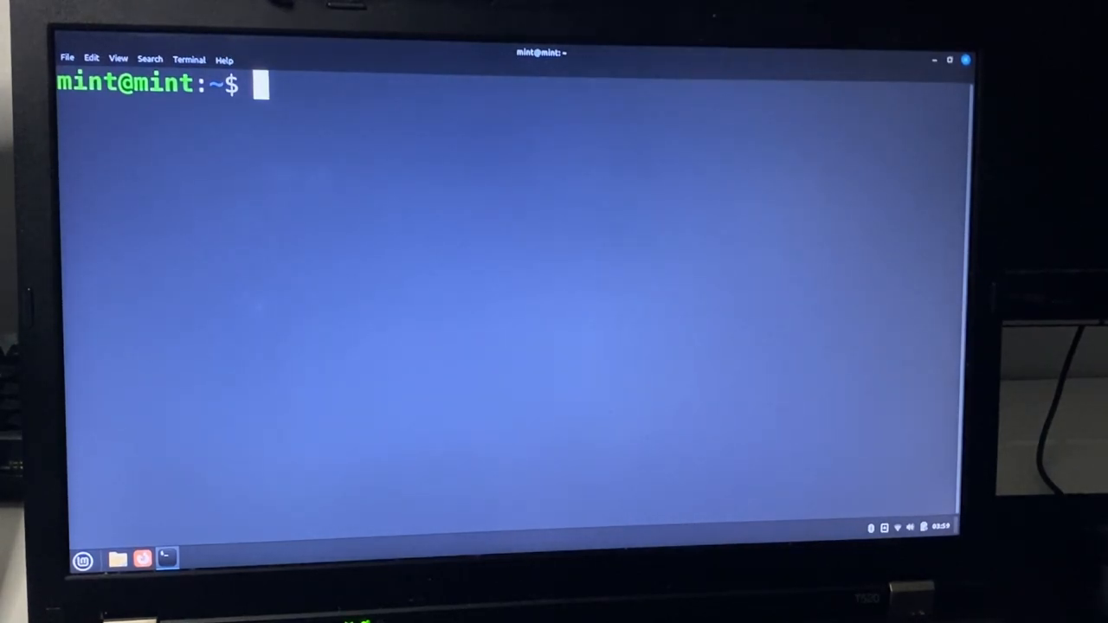
Record camera footage with 'dvgrab -size 0' into dvgrab-001.dv.
text(dvgrab -size 0)
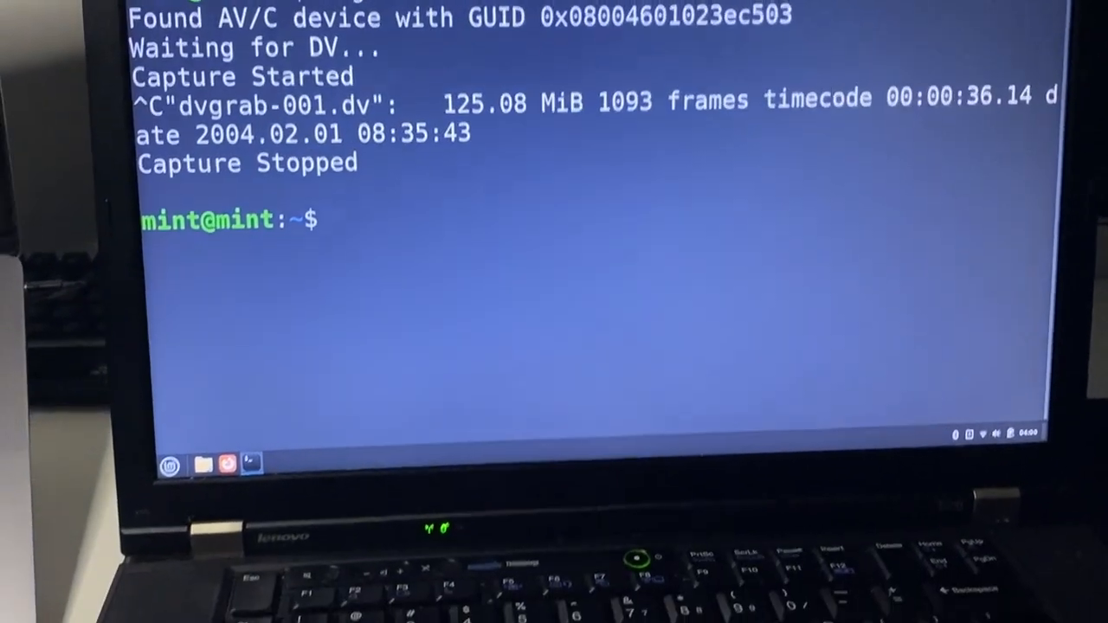
List the home folder showing dvgrab-001.dv, then install ffmpeg with sudo apt.
text(ls)
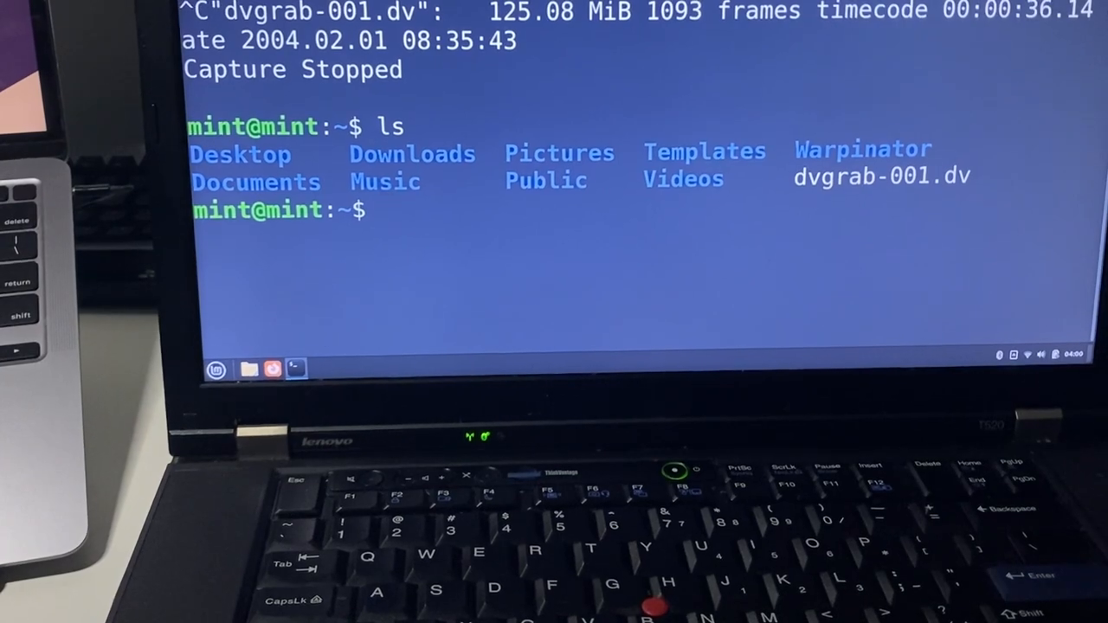
double_click(839, 176)
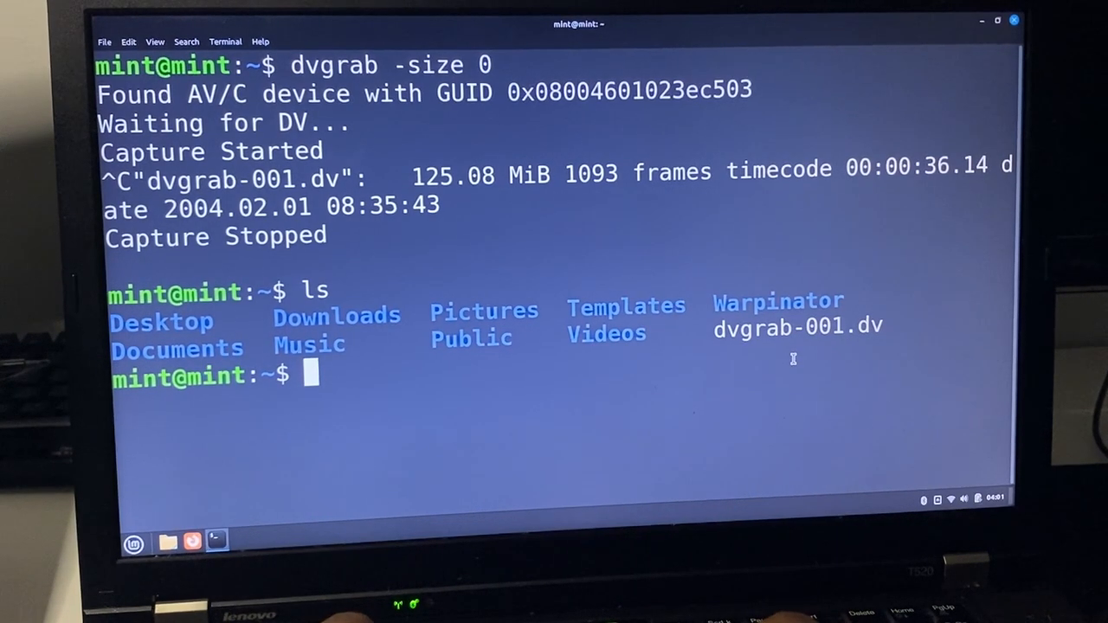
text(sudo apt install ffmpeg)
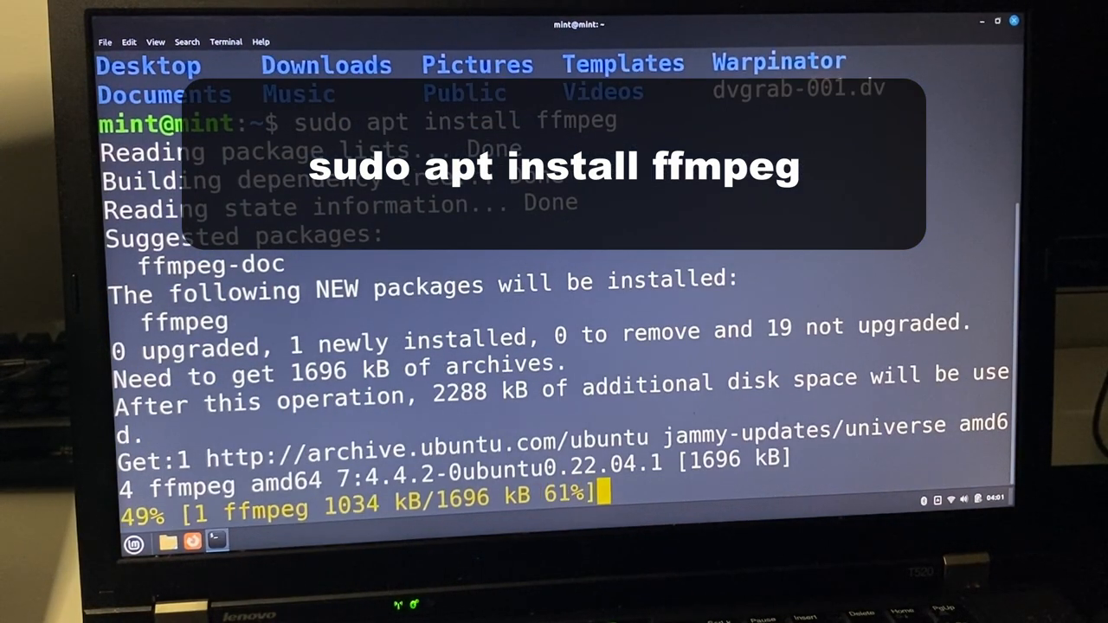
text(cle)
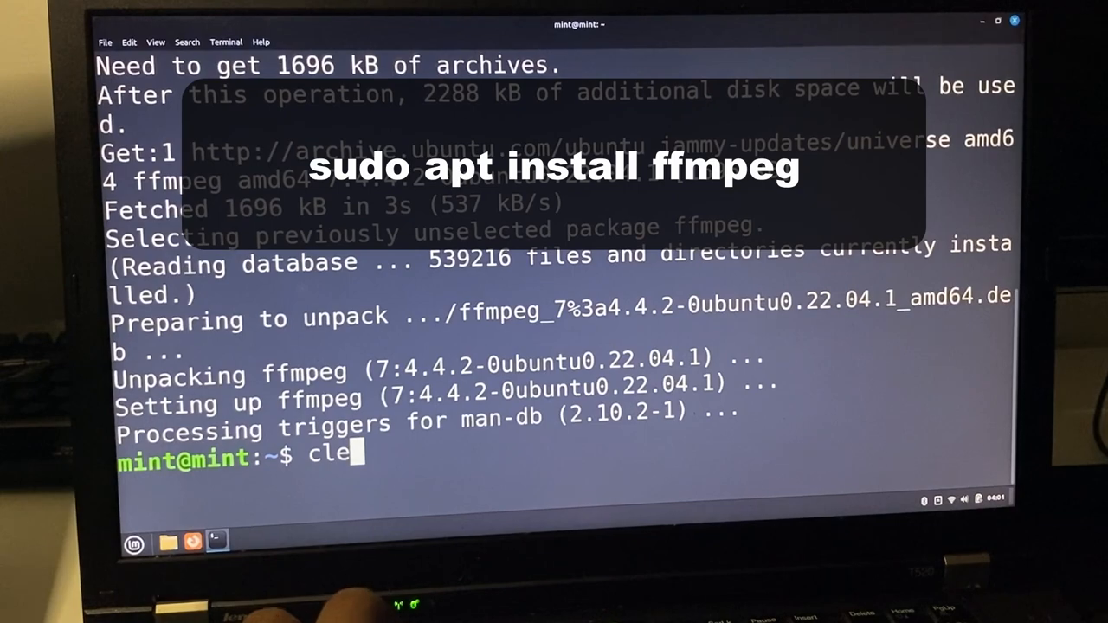
Clear the terminal and type 'ffmpeg -i dvgrab-001.dv -vcodec libx264 -acodec aac dv1.mp4'.
key(Return)
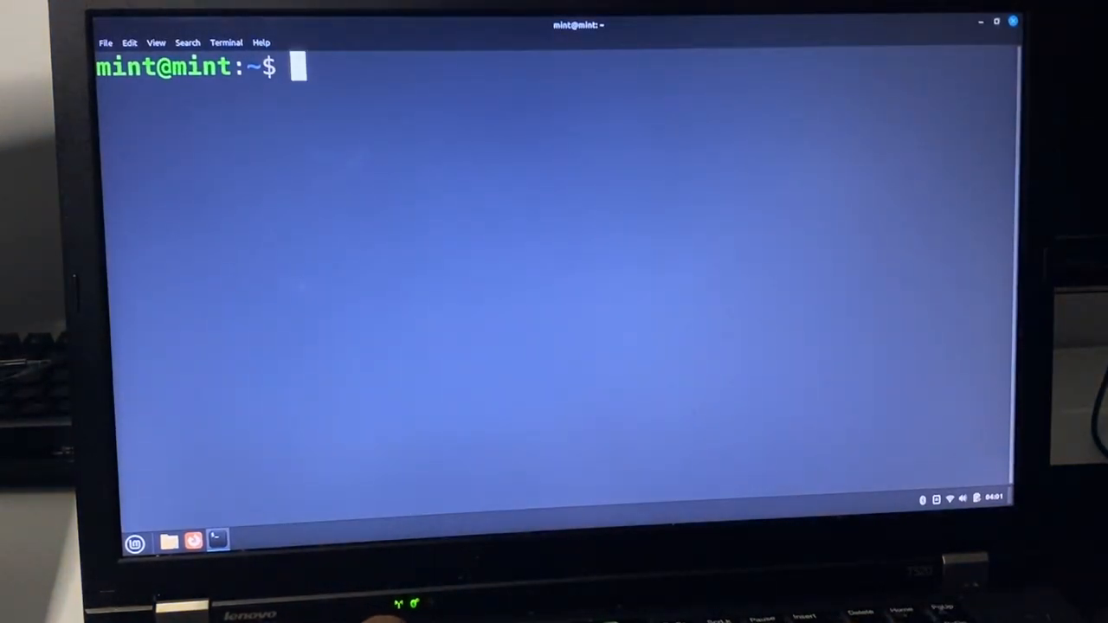
text(ffmp)
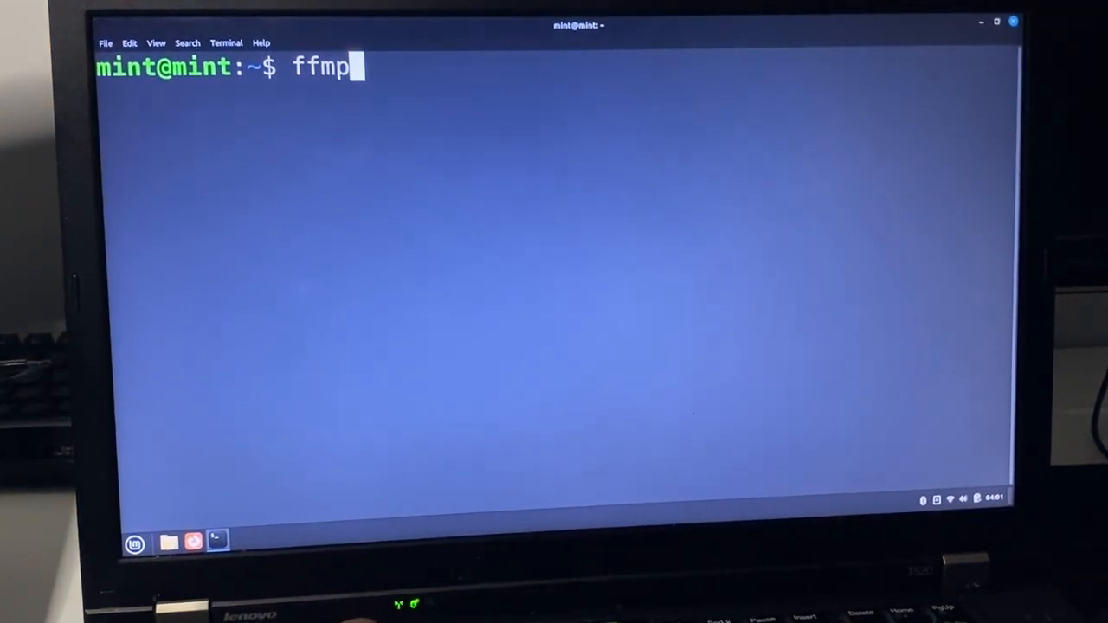
text(eg -i)
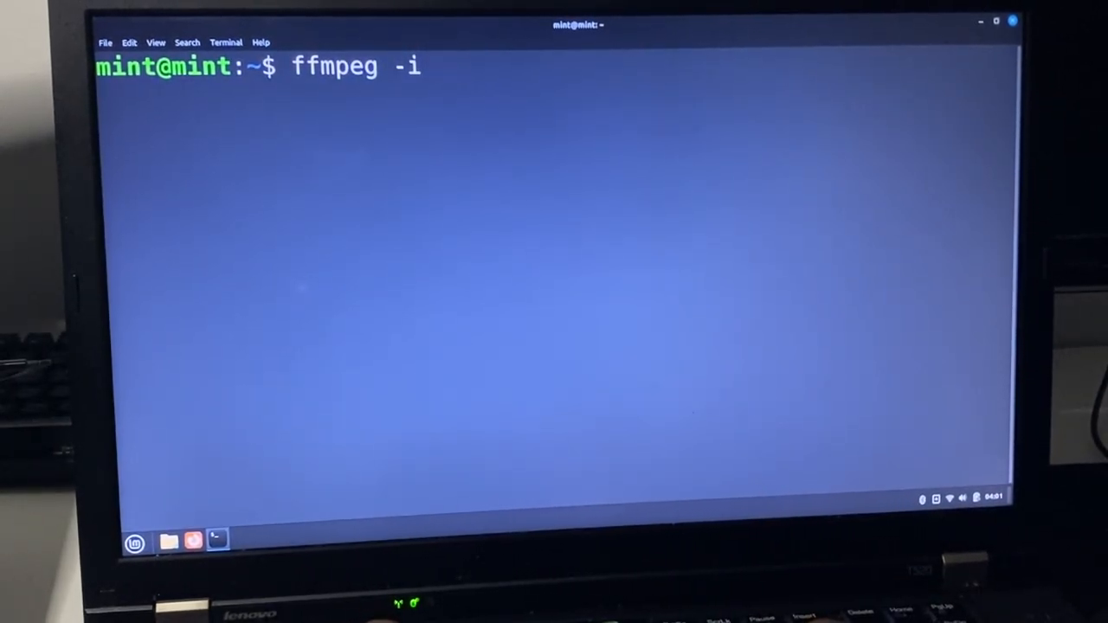
text(dv)
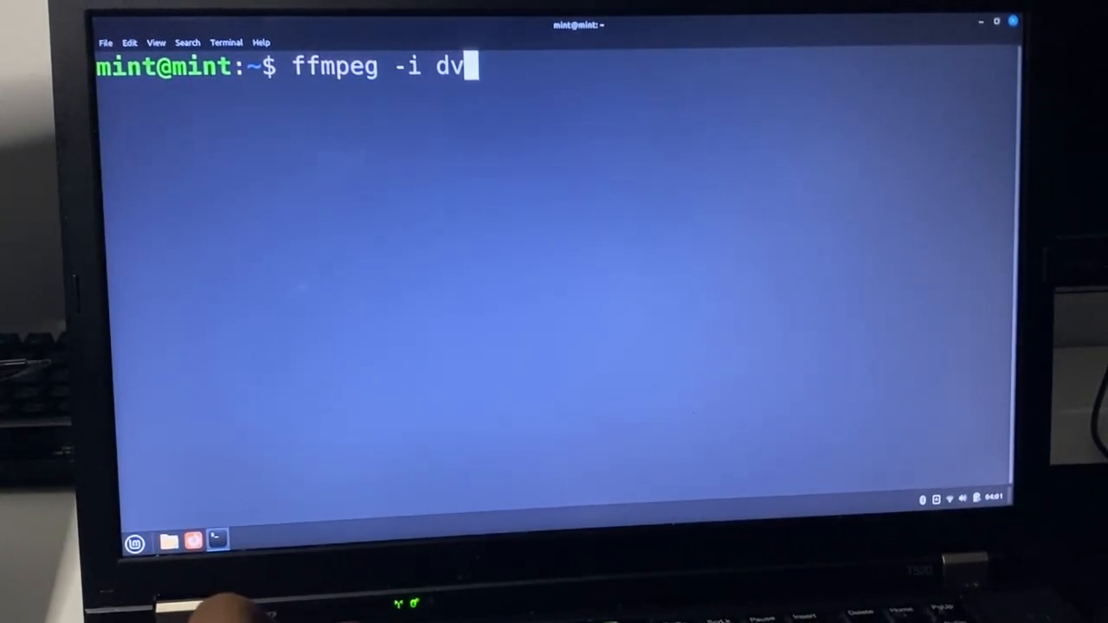
text(grab-001.dv)
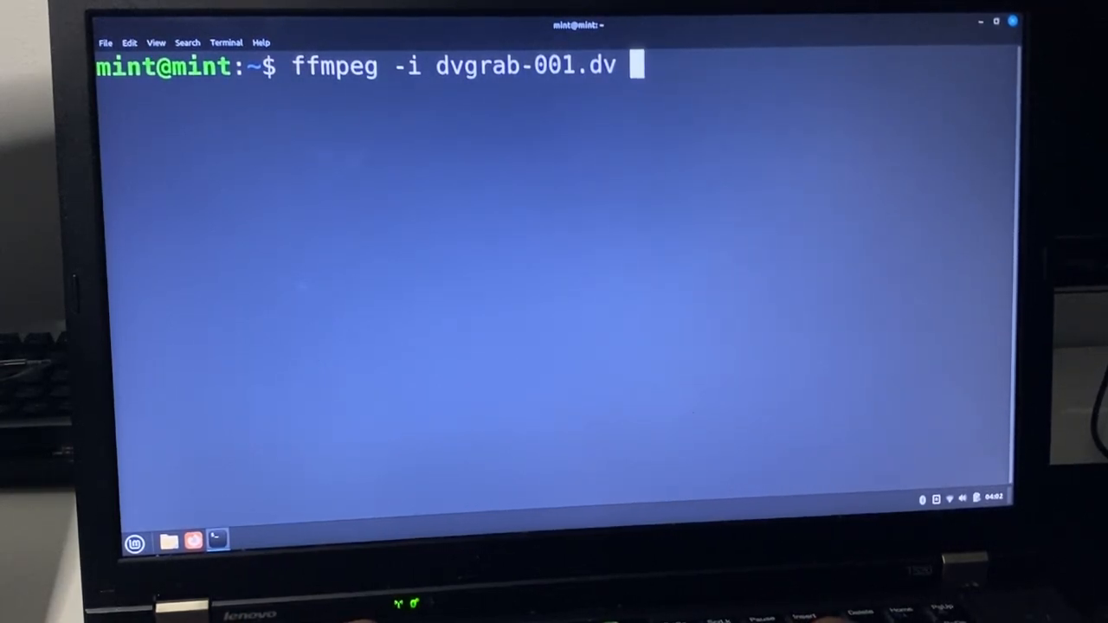
text(-vcodec)
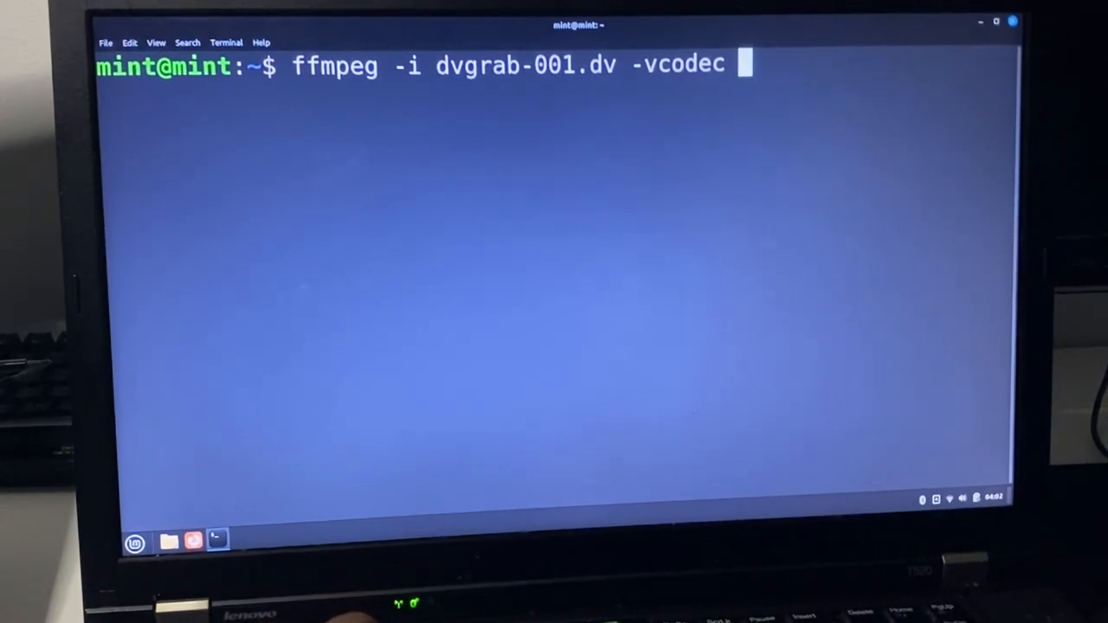
text(lib)
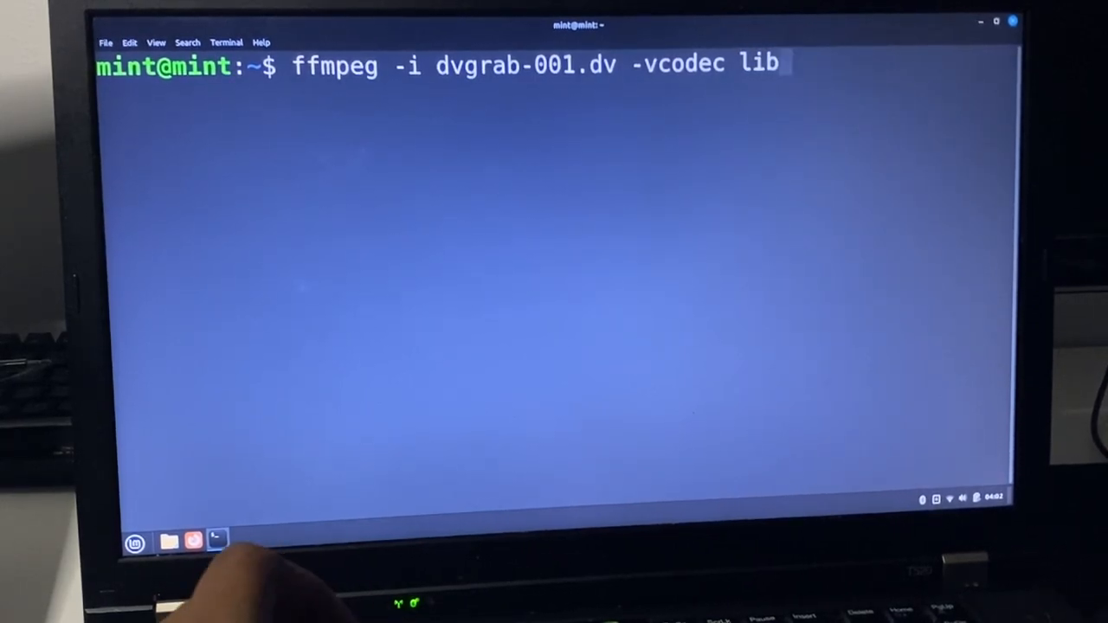
text(x2)
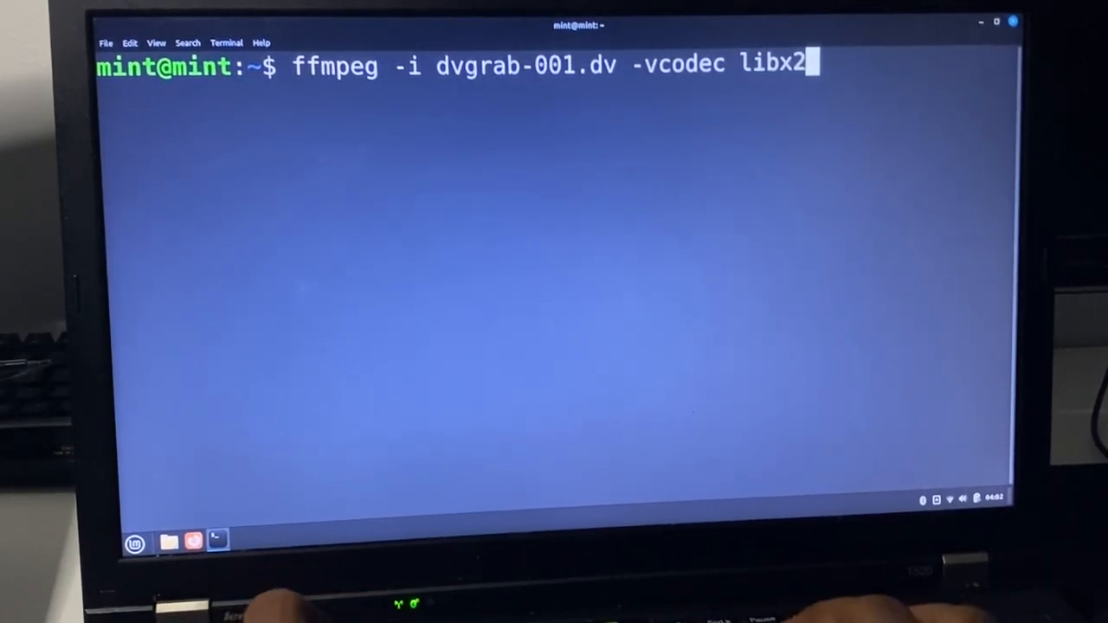
text(64 -acode)
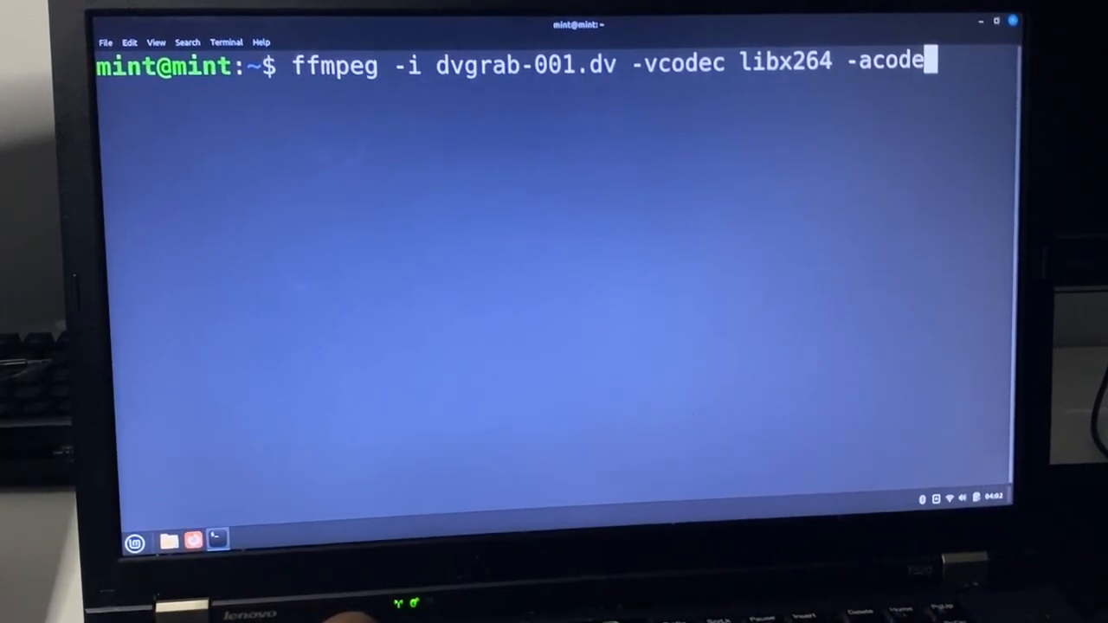
text(c aac)
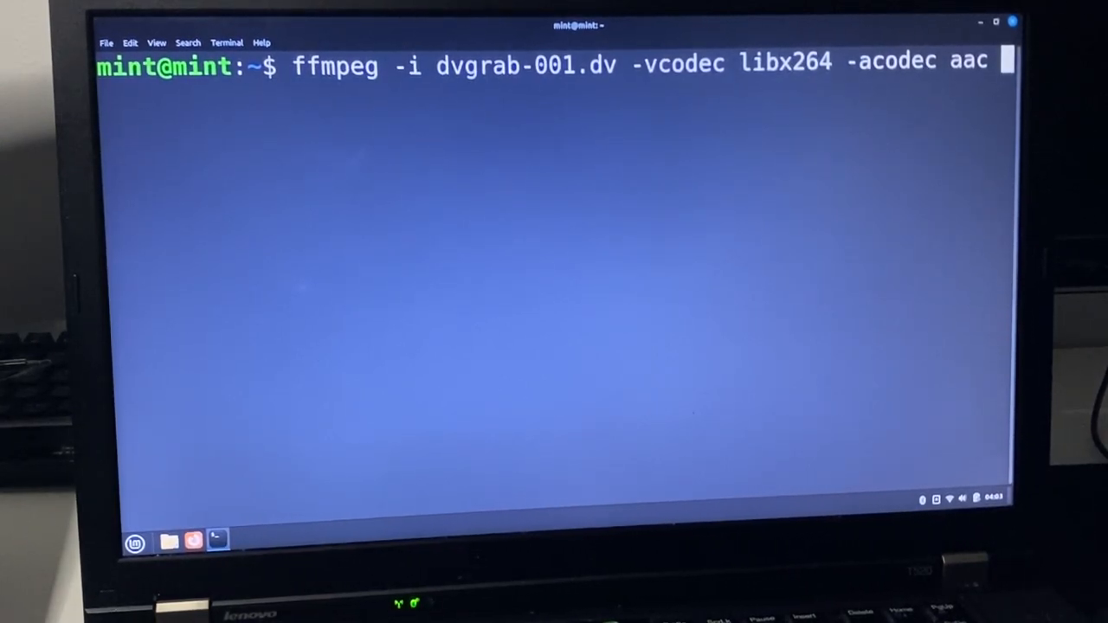
text(dv1.)
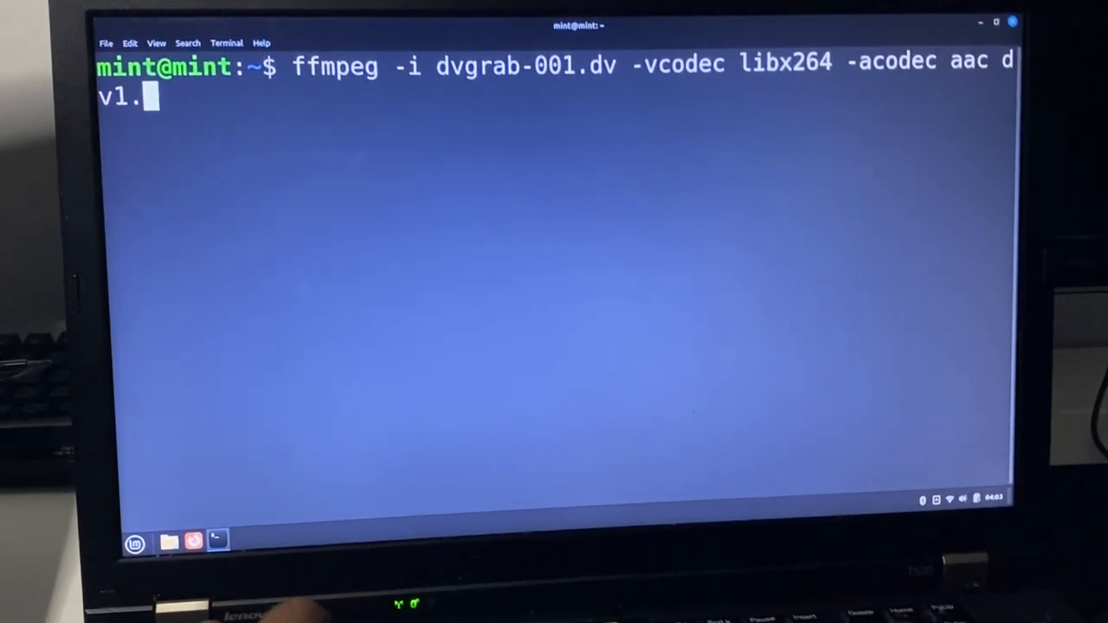
text(mp4)
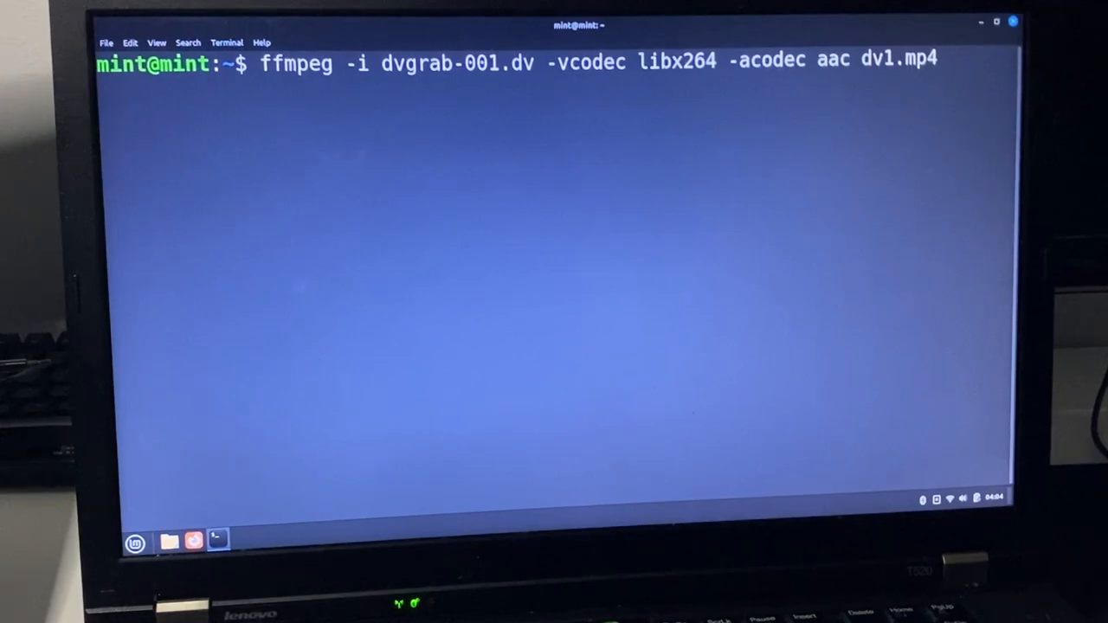
Correct the ffmpeg input file name by retyping dvgrab-001.dv.
double_click(453, 63)
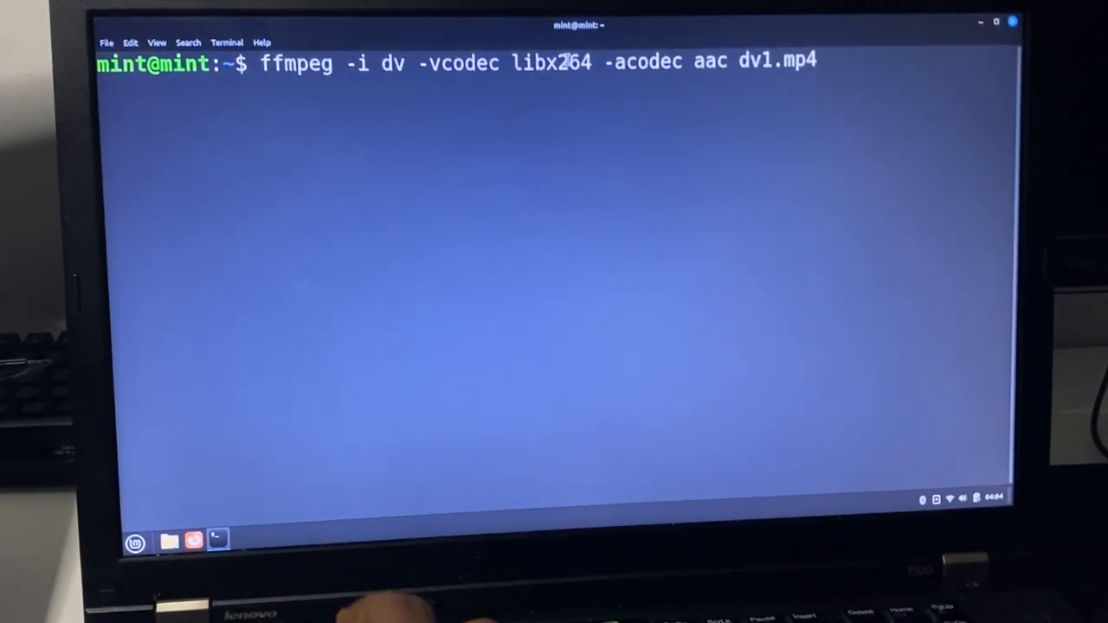
text(grab-001.dv)
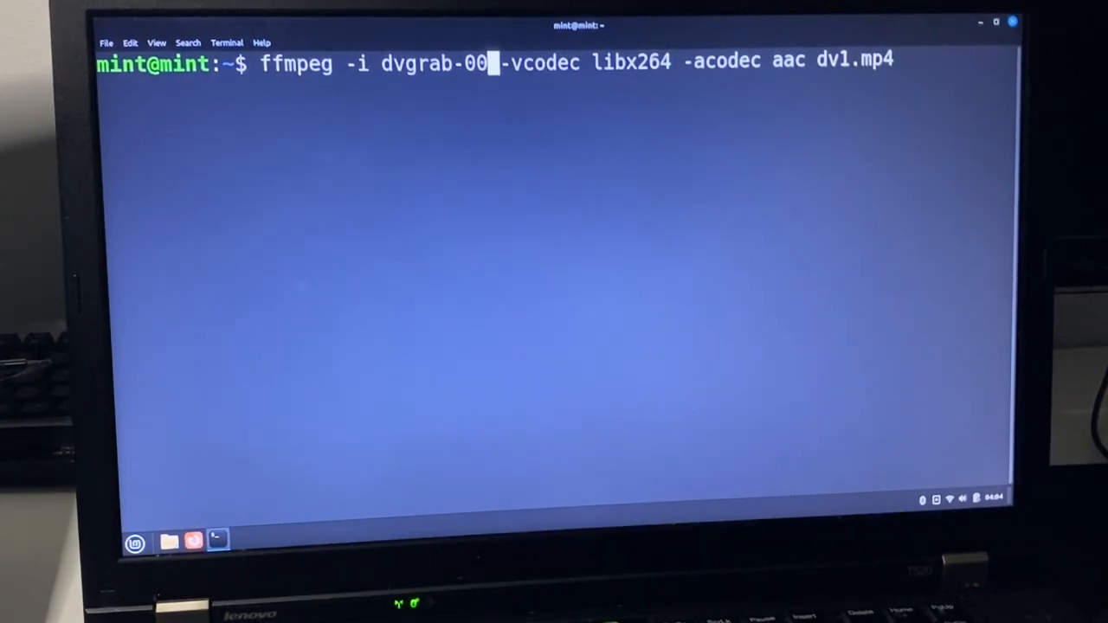
text(1)
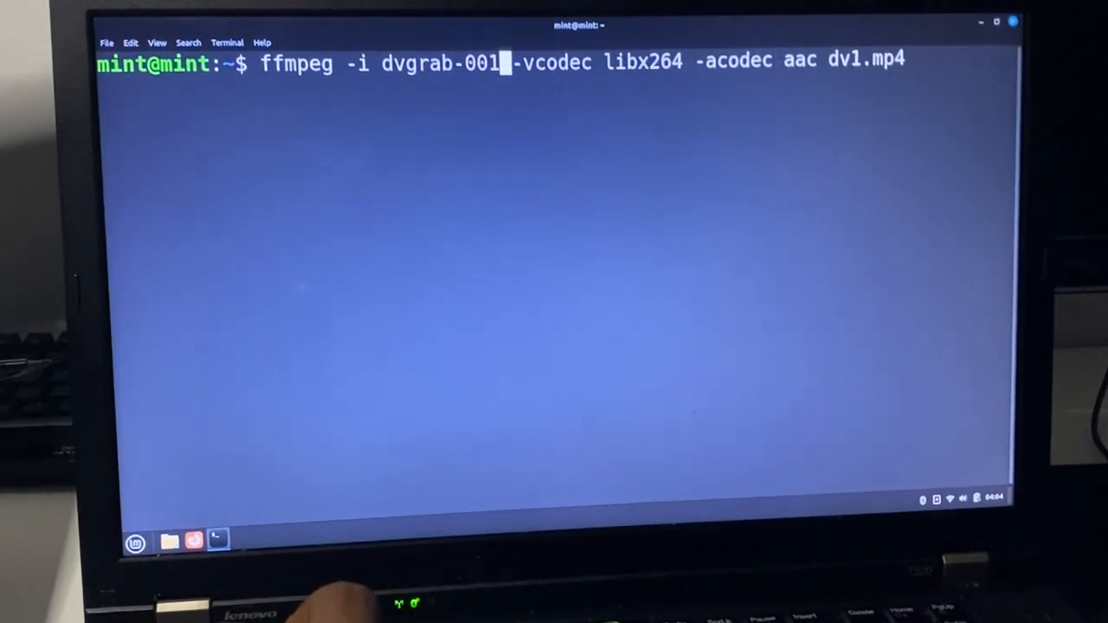
text(.dv)
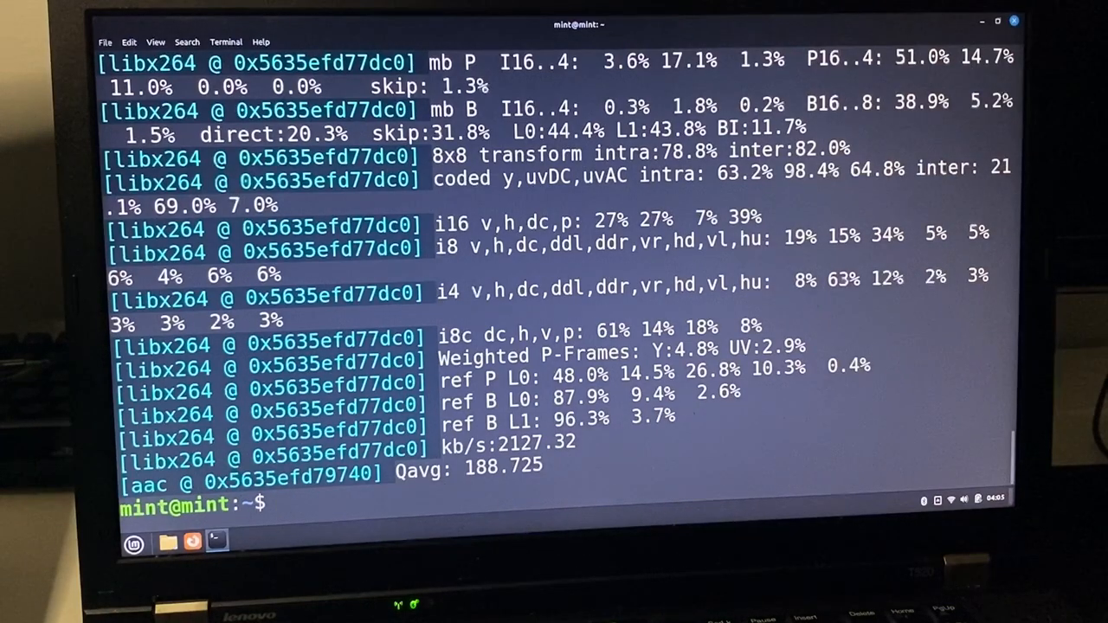
Run ls to confirm dv1.mp4 sits beside dvgrab-001.dv.
text(ls)
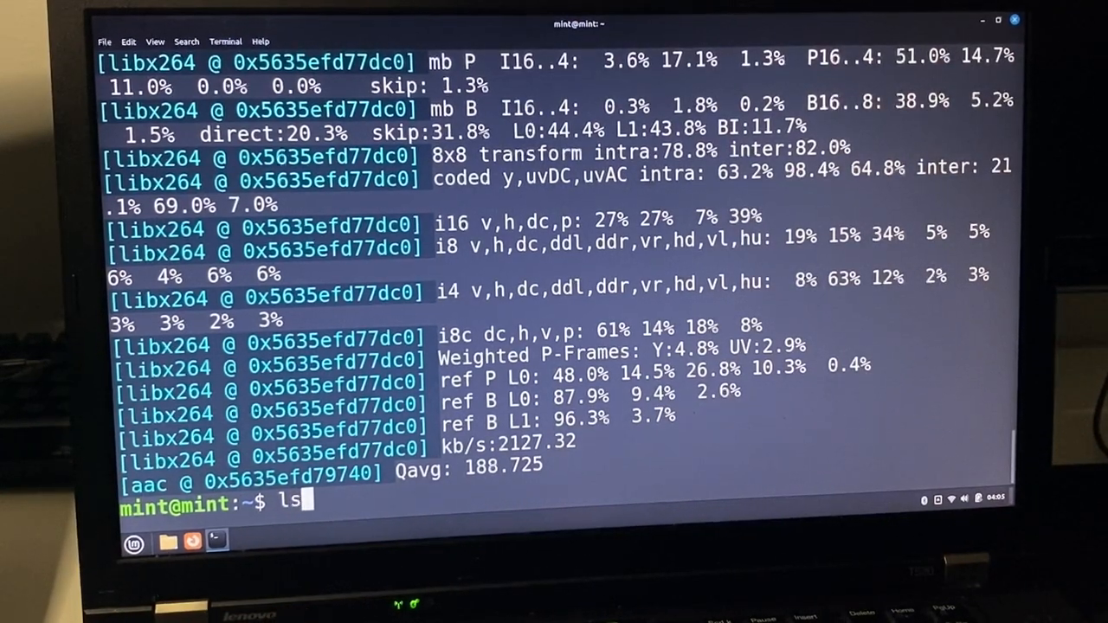
key(Return)
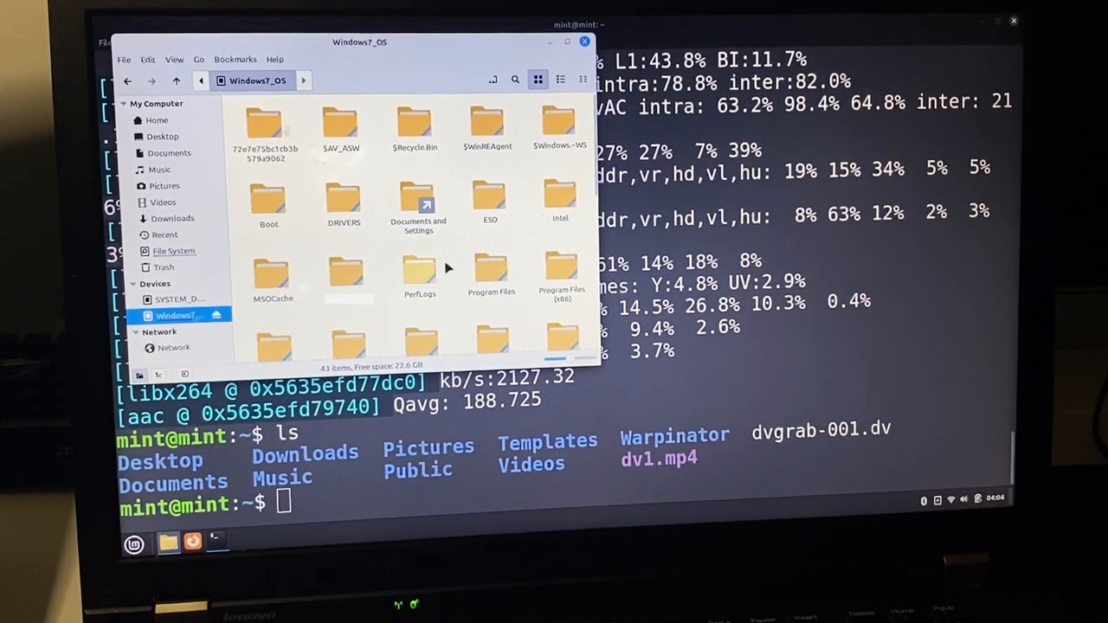
Close the Nemo window showing the Windows7_OS drive.
click(585, 41)
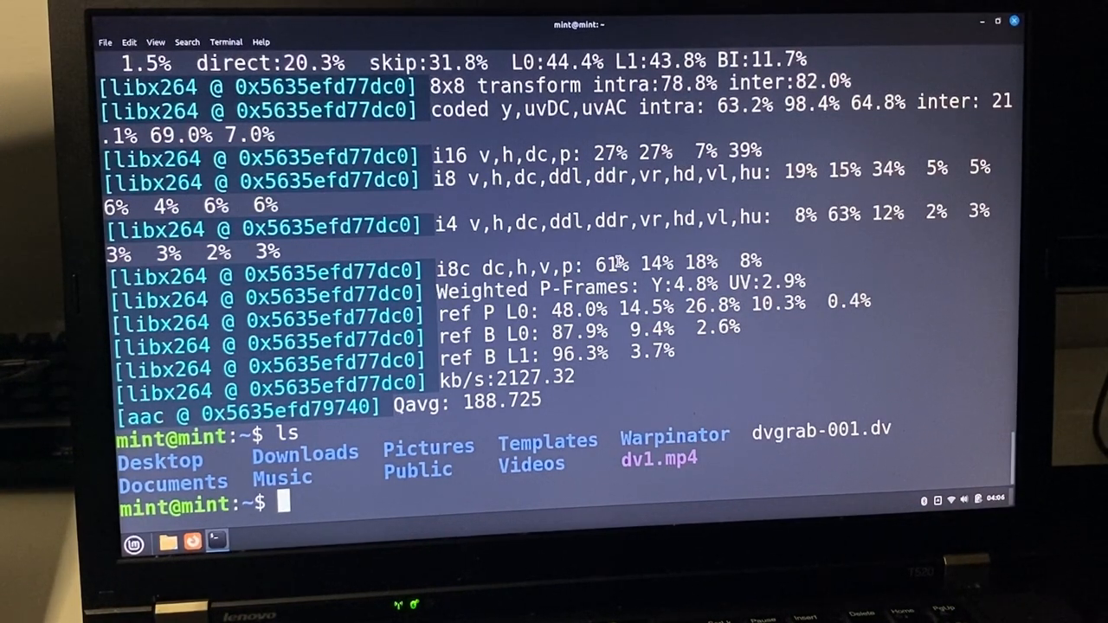
Start the command 'cp dv1.mp4 /media/mint/' in Terminal.
text(cp)
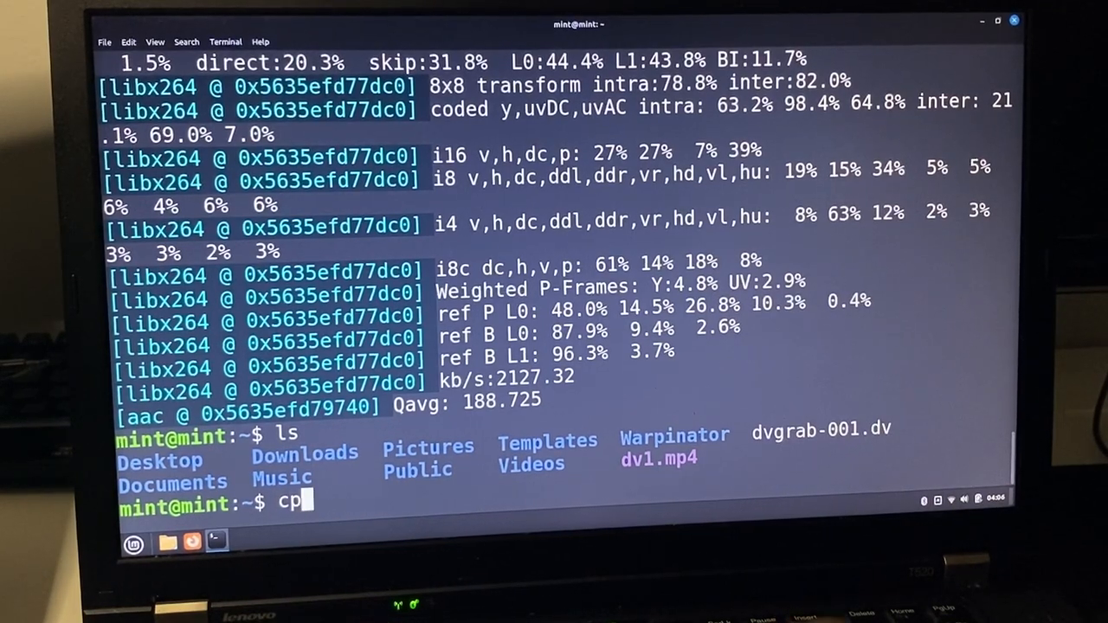
text(dv)
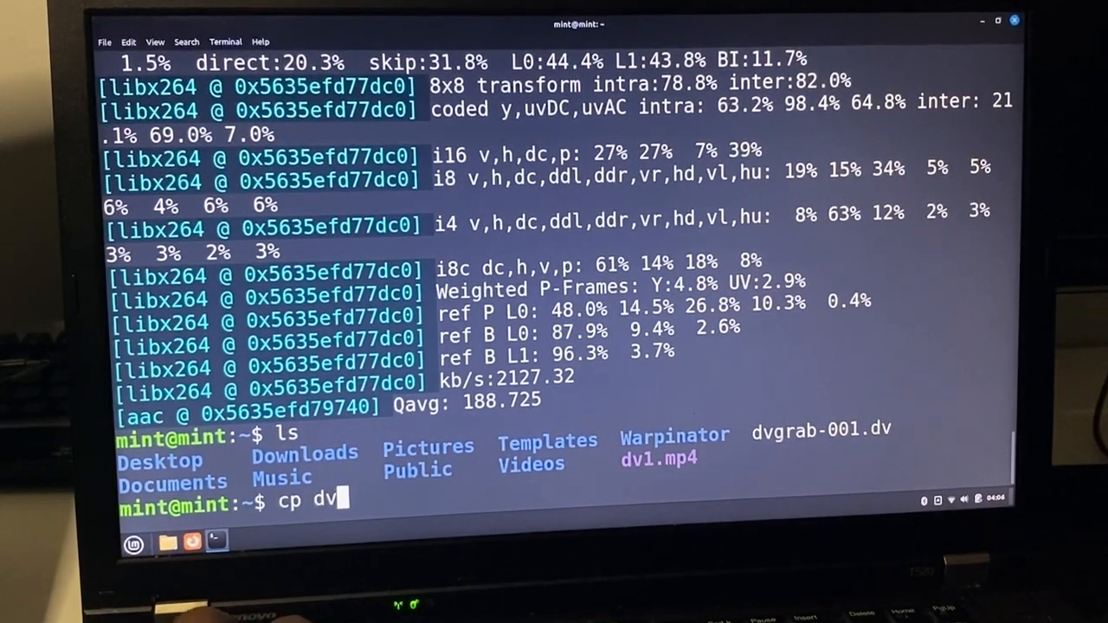
text(1)
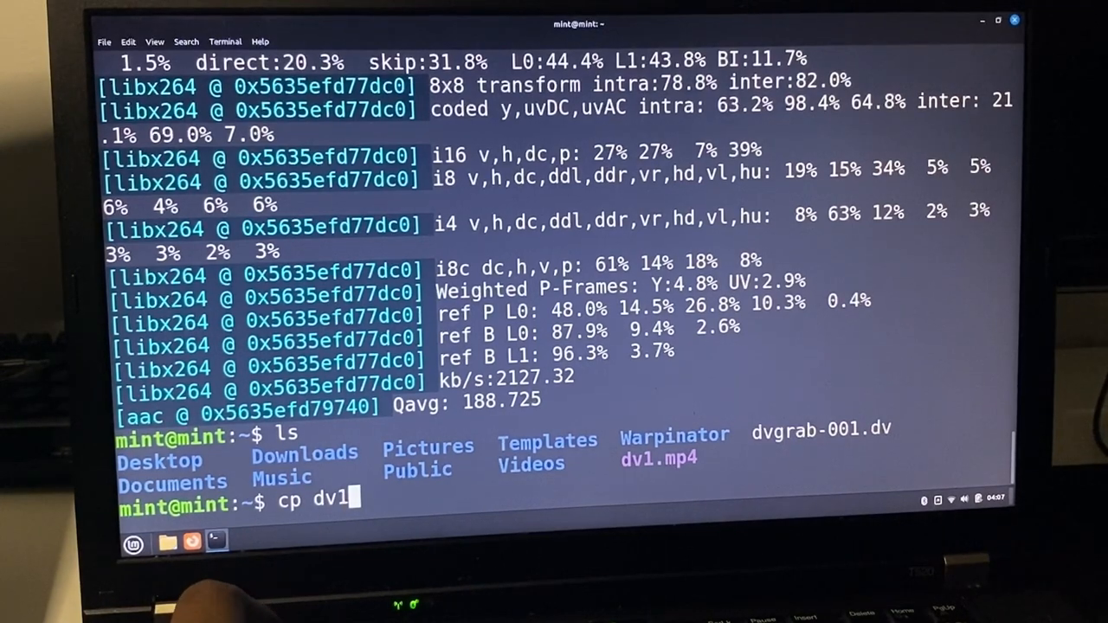
text(.mp4)
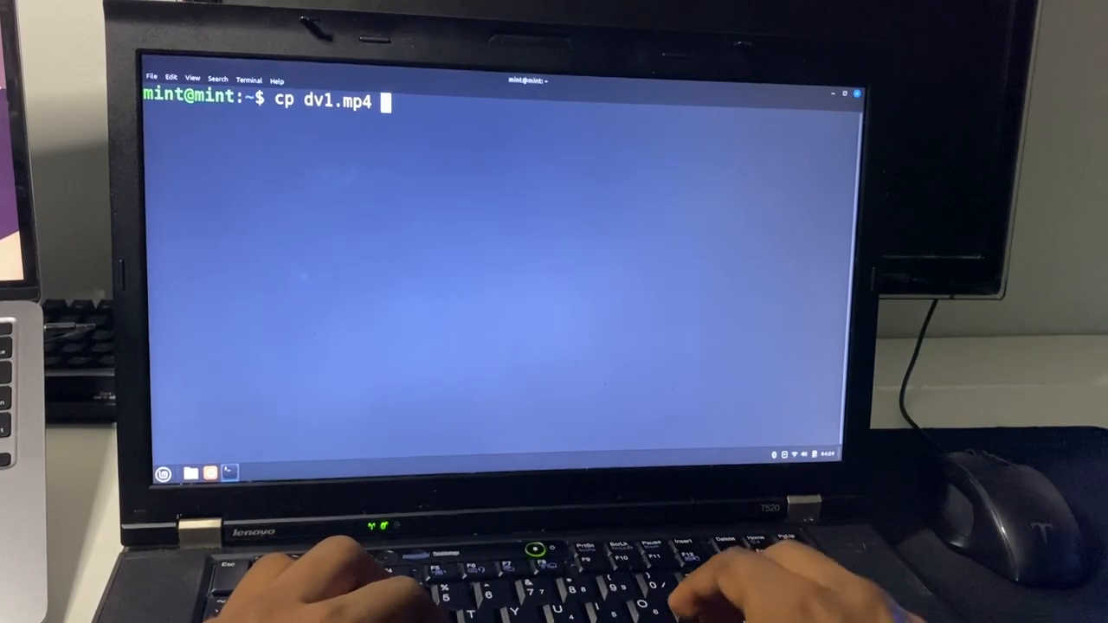
text(/media)
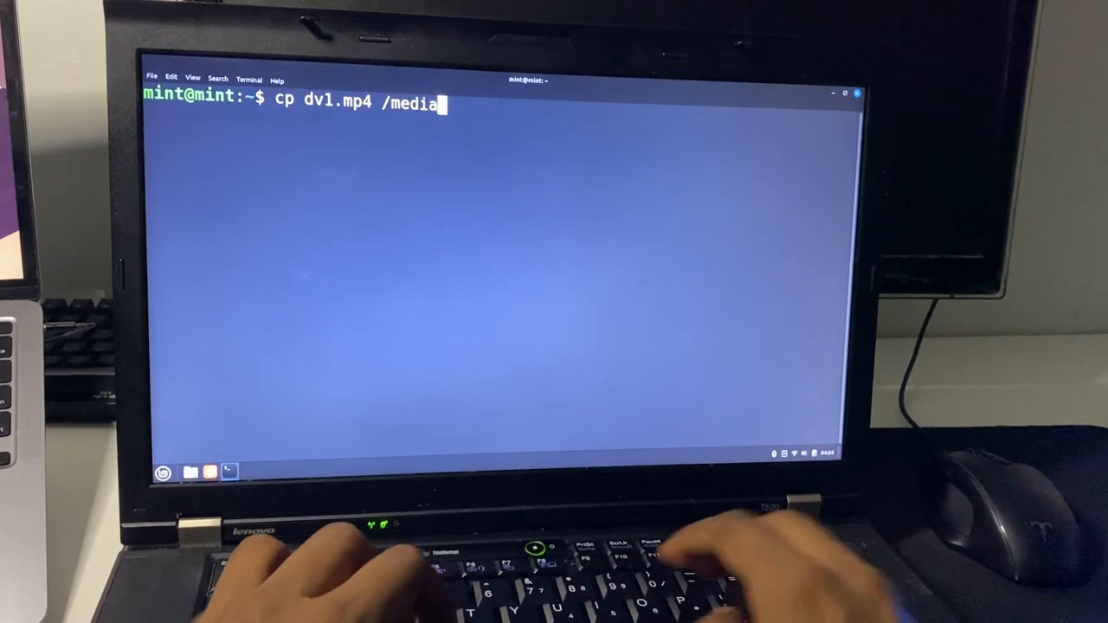
text(/mint)
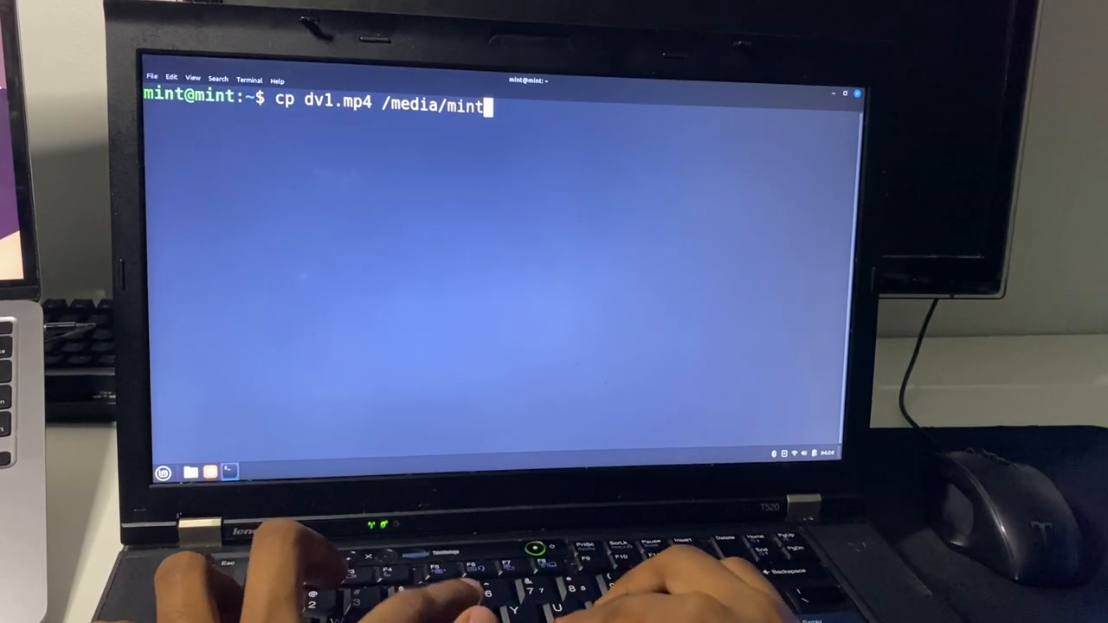
text(/)
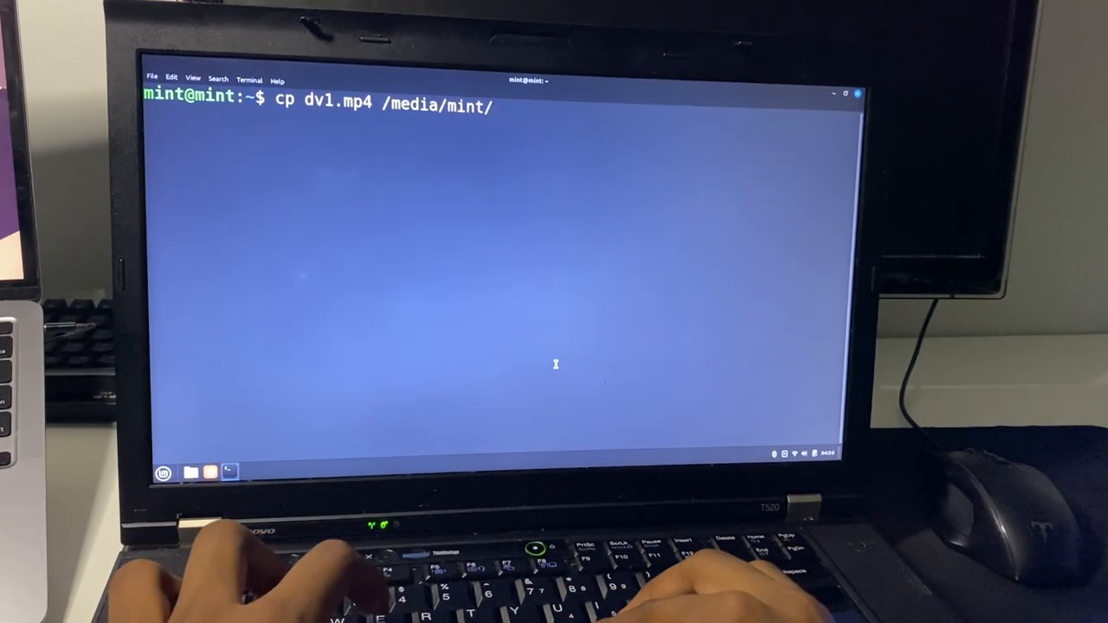
Tab-complete Windows7_OS and extend the path with Users/username/Desktop.
key(Tab)
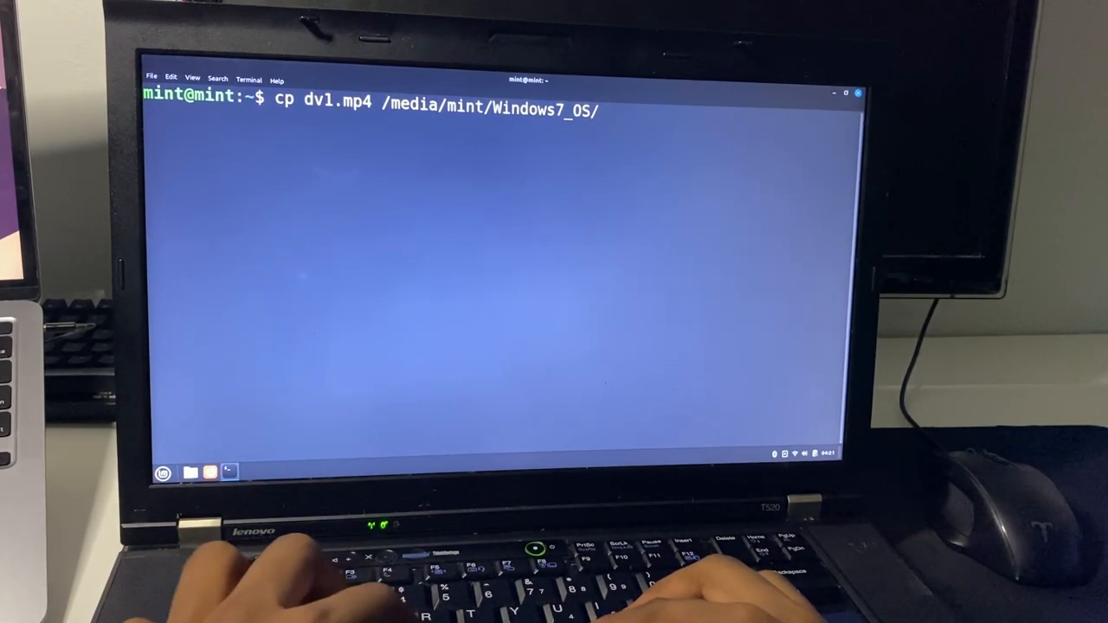
text(Users/)
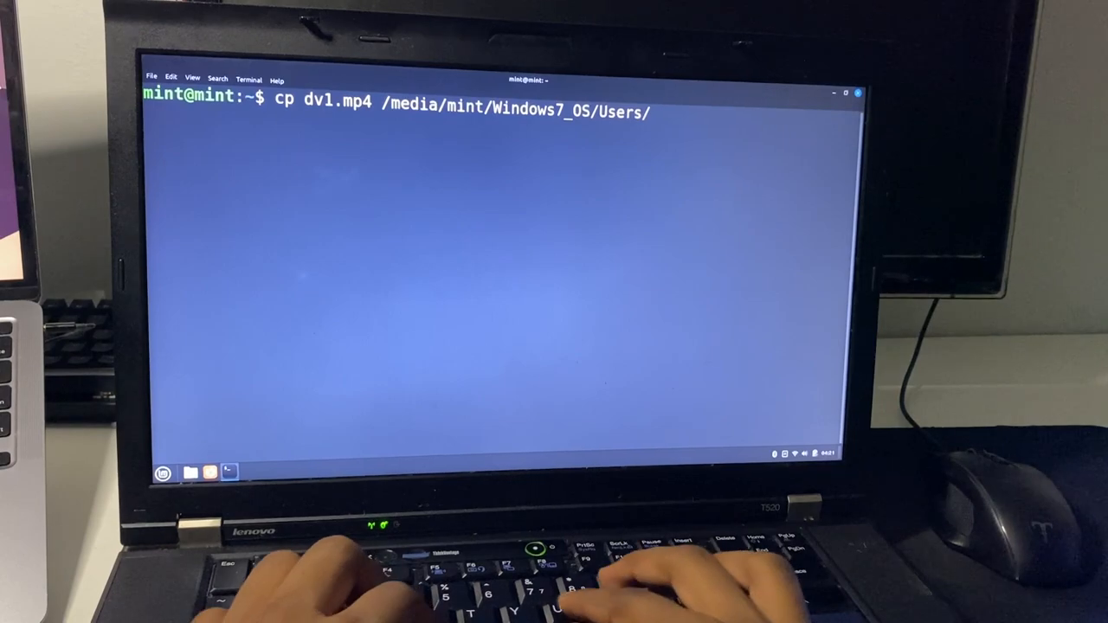
text(username/)
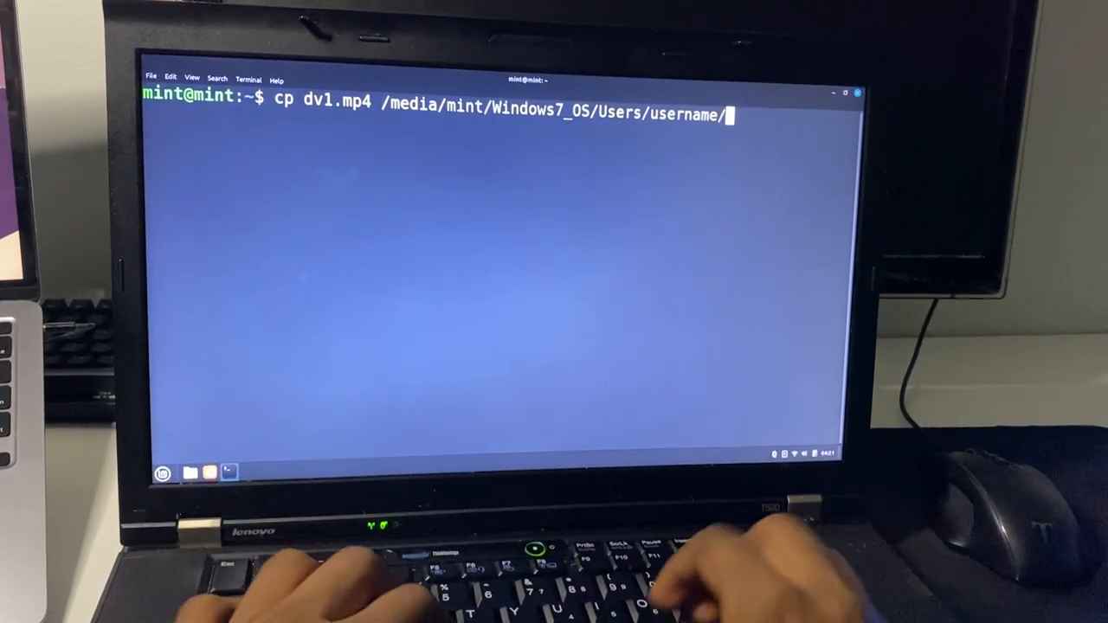
text(Des)
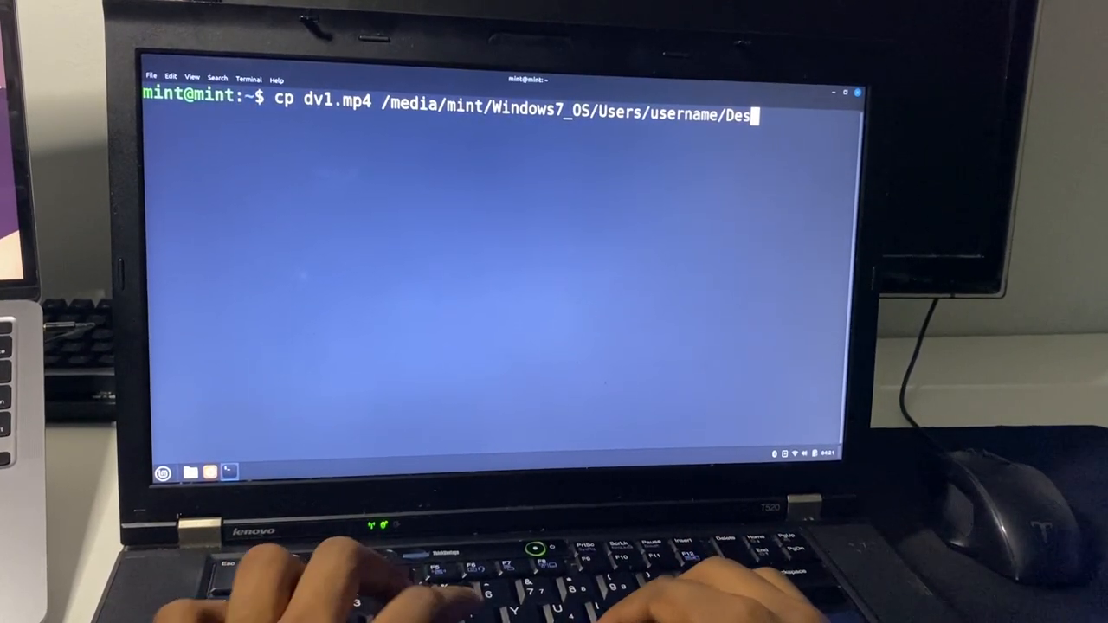
text(ktop)
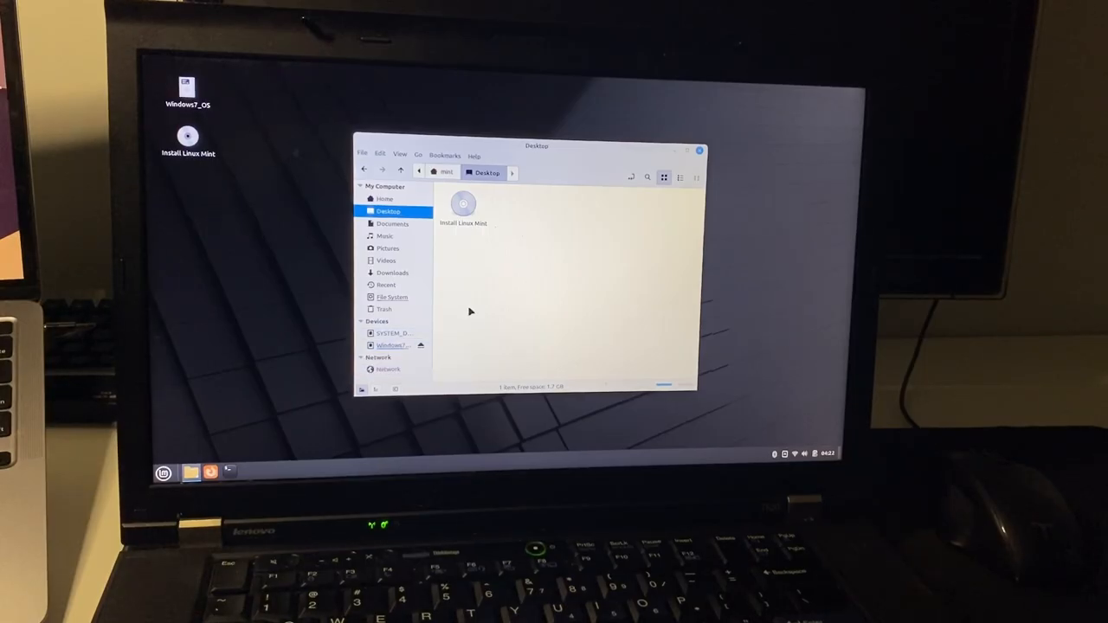
mouse_move(465, 317)
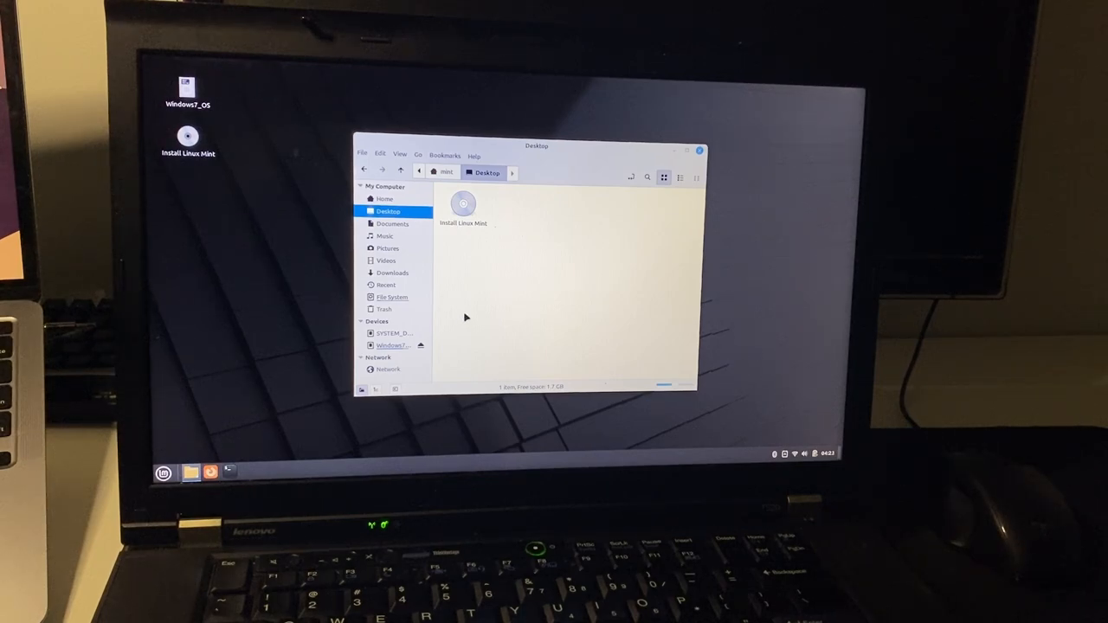